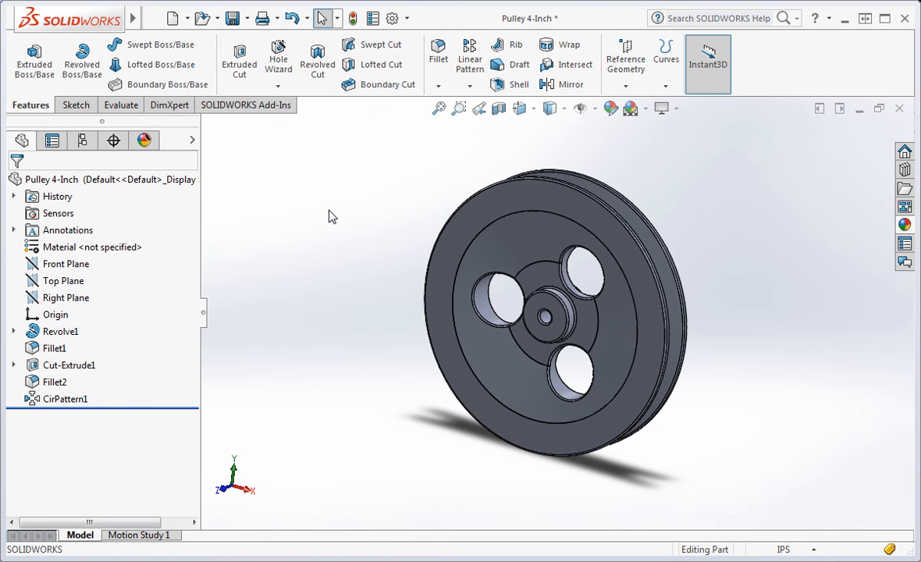
# Close the Pulley 4-Inch part window so no document remains open.
pyautogui.moveTo(328, 217); pyautogui.dragTo(341, 210)
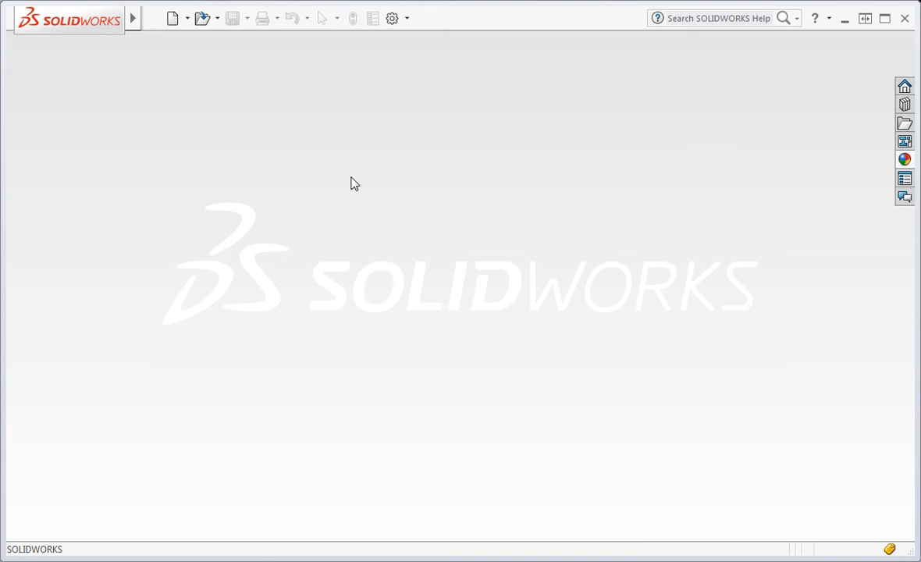
pyautogui.moveTo(209, 37)
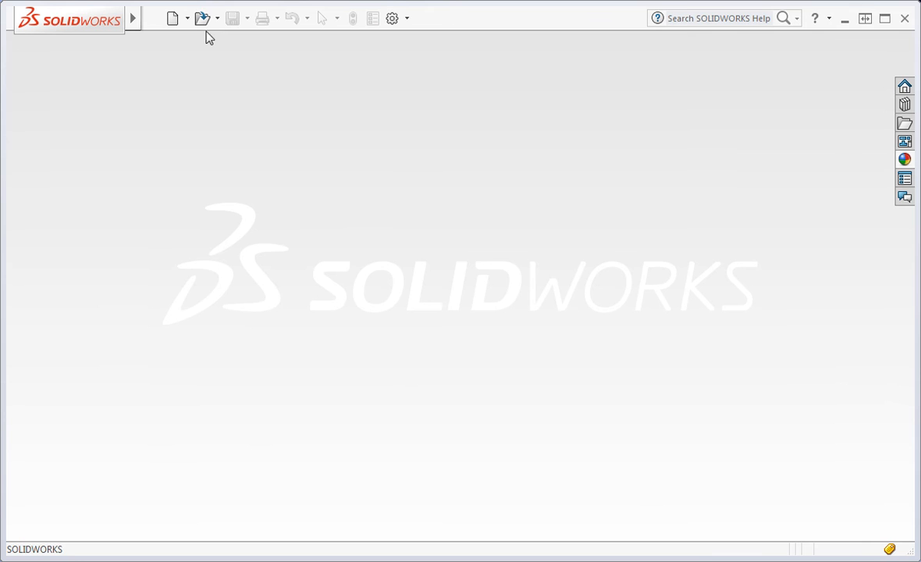
# Open the Pulley 4-Inch part from the Documents folder.
pyautogui.click(201, 18)
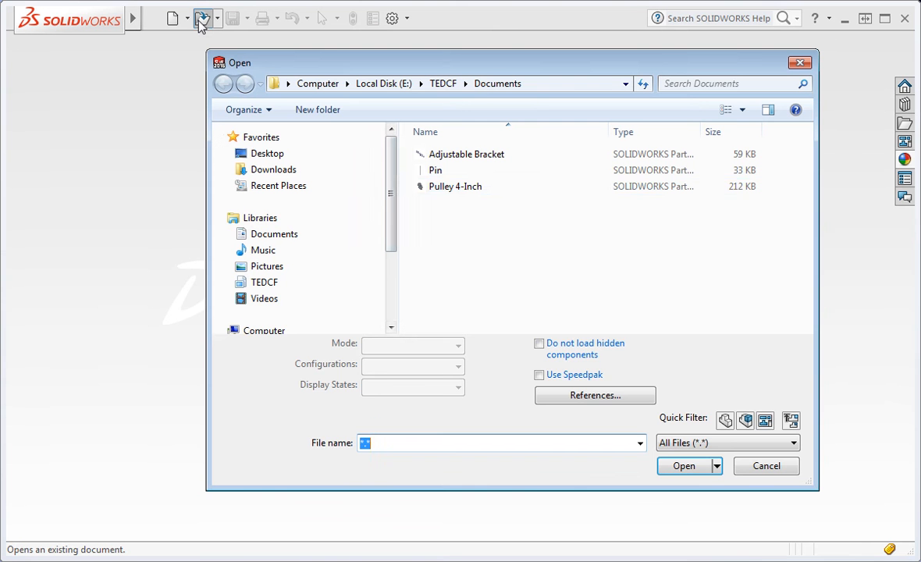
pyautogui.click(455, 186)
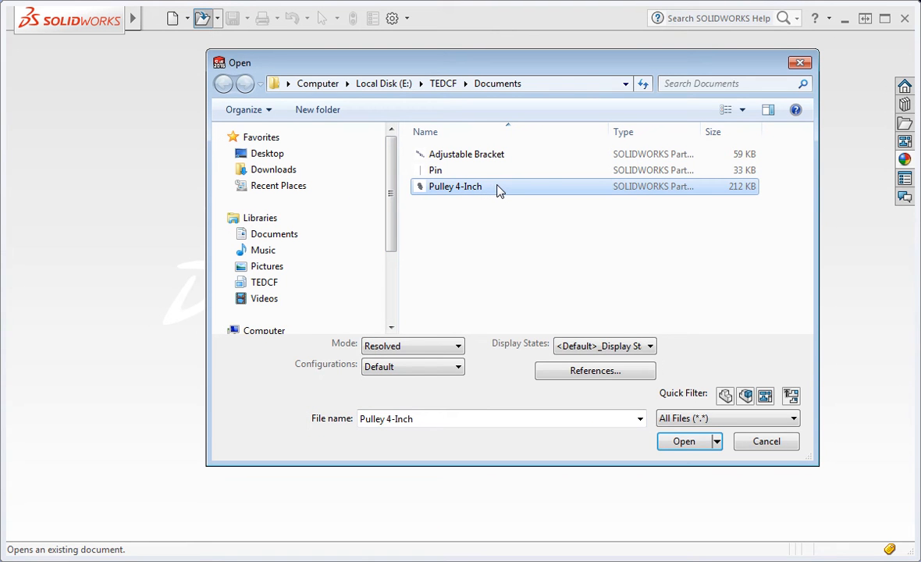
pyautogui.click(683, 442)
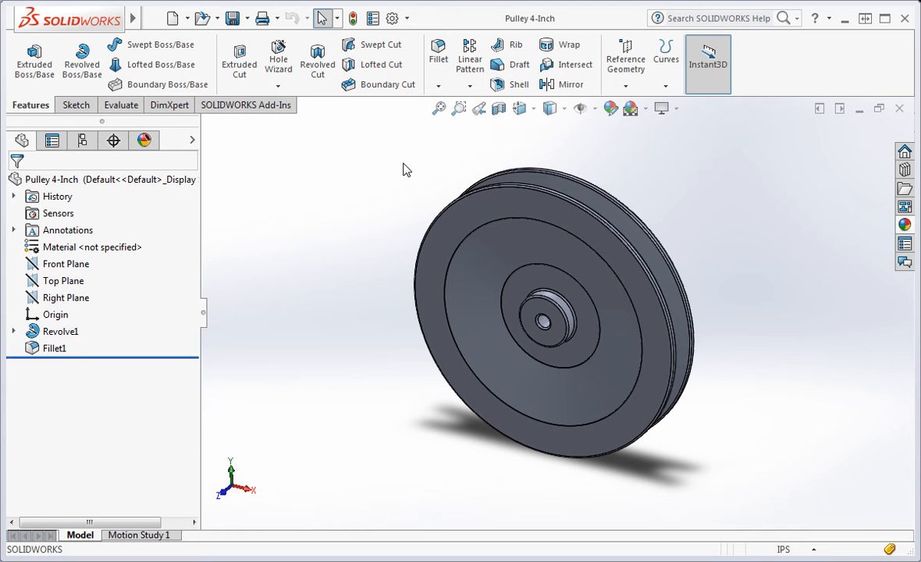
# Start a new sketch from the Sketch tab, ready to pick the pulley's front face.
pyautogui.click(72, 105)
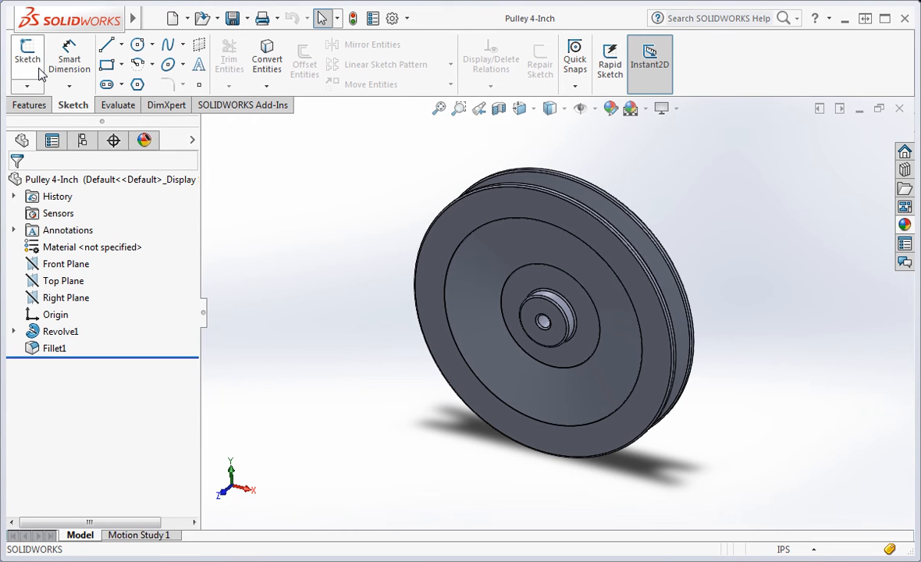
pyautogui.click(27, 55)
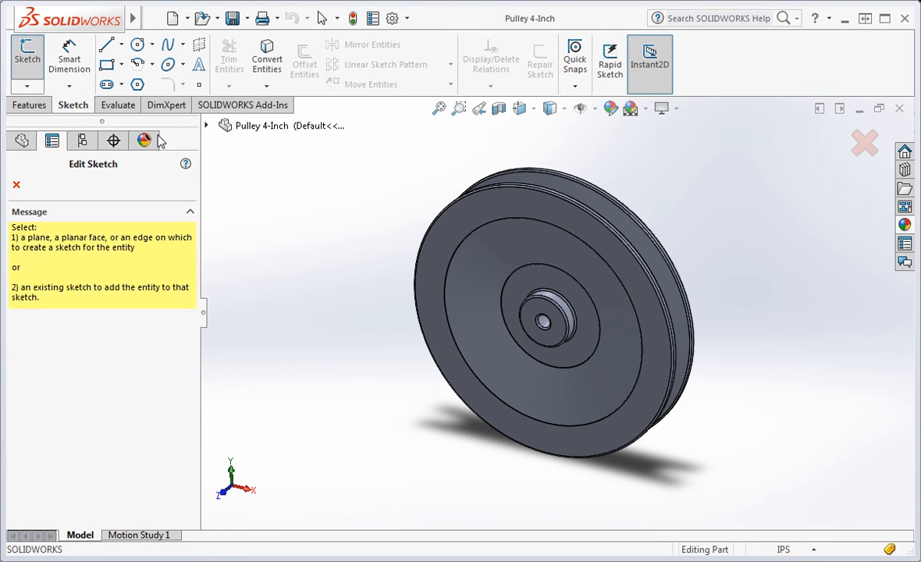
pyautogui.moveTo(498, 288)
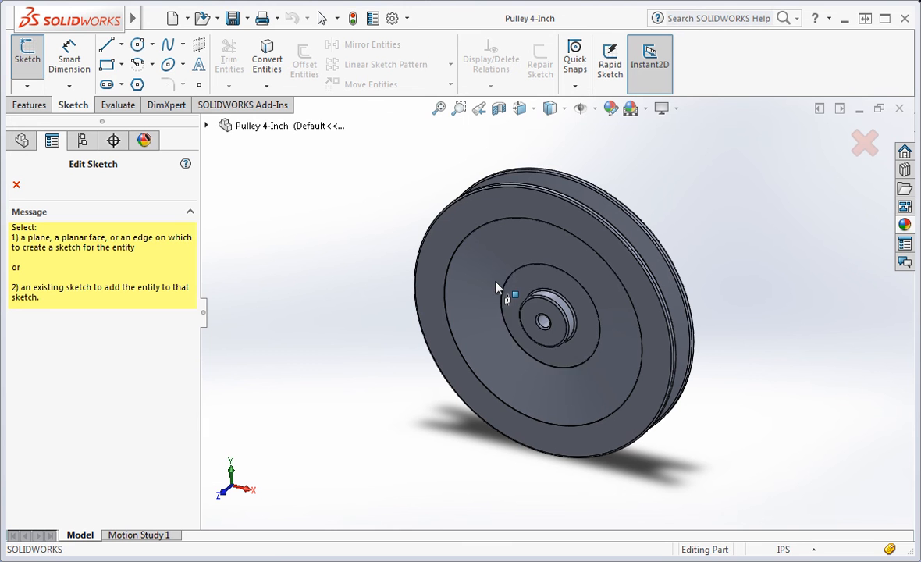
pyautogui.moveTo(536, 316)
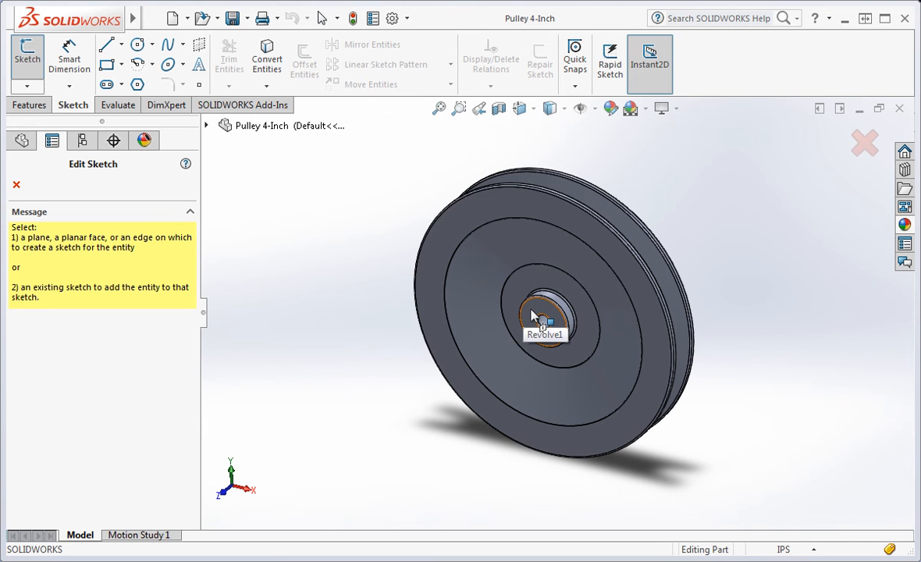
pyautogui.moveTo(490, 302)
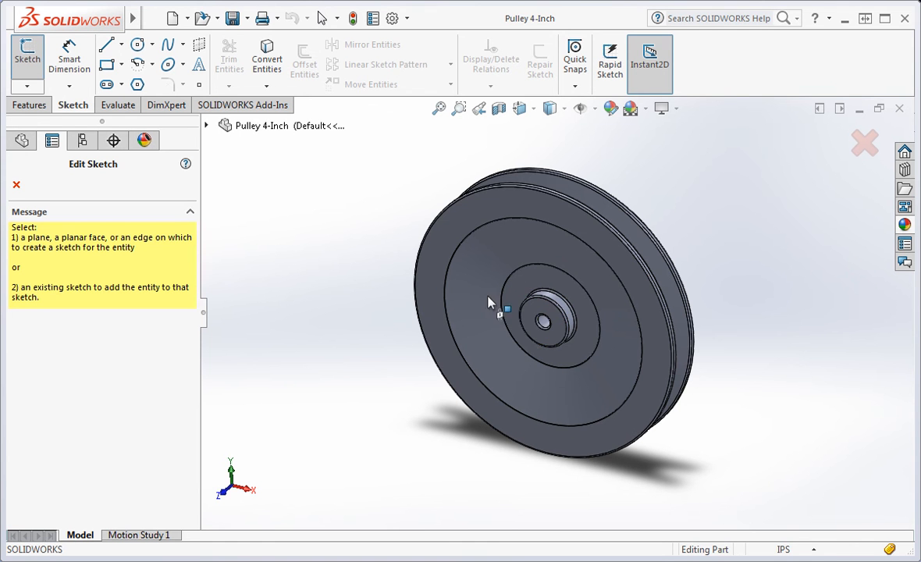
pyautogui.moveTo(439, 267)
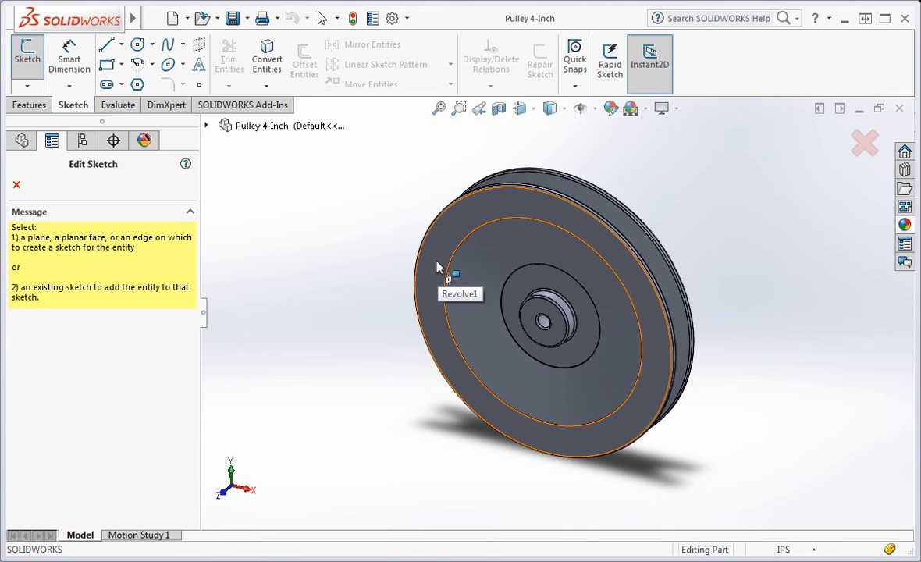
pyautogui.moveTo(440, 266)
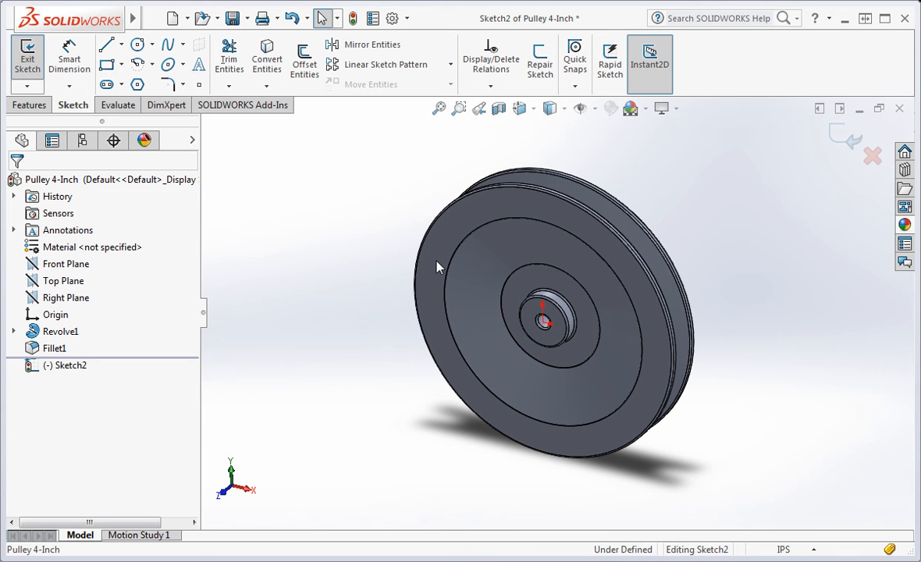
pyautogui.moveTo(352, 280)
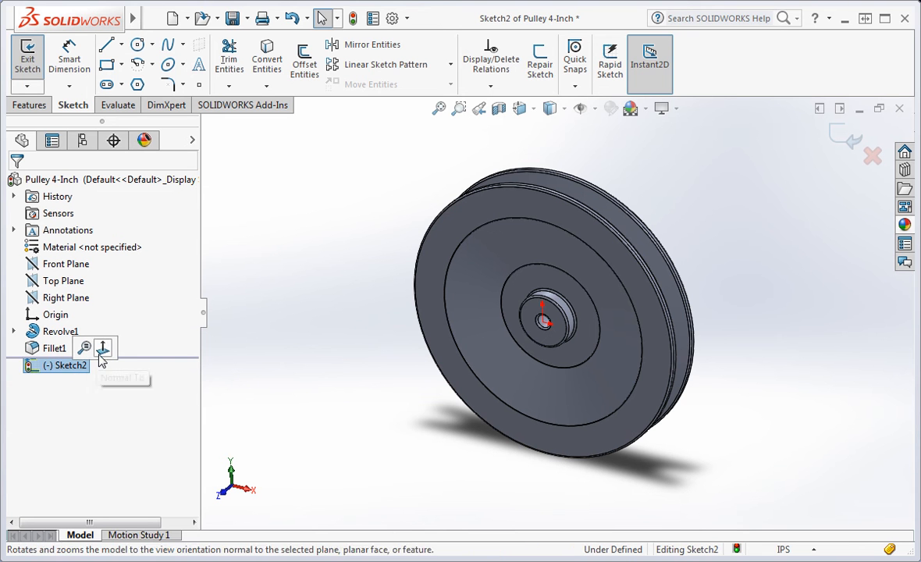
# View the face Normal To, draw a horizontal line left from the origin, and hide Revolve1.
pyautogui.click(102, 348)
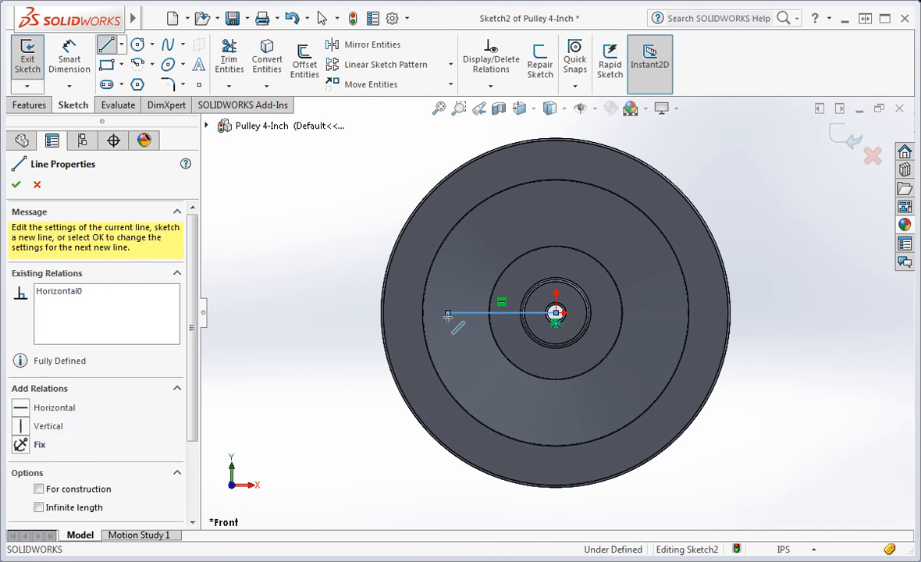
pyautogui.click(17, 185)
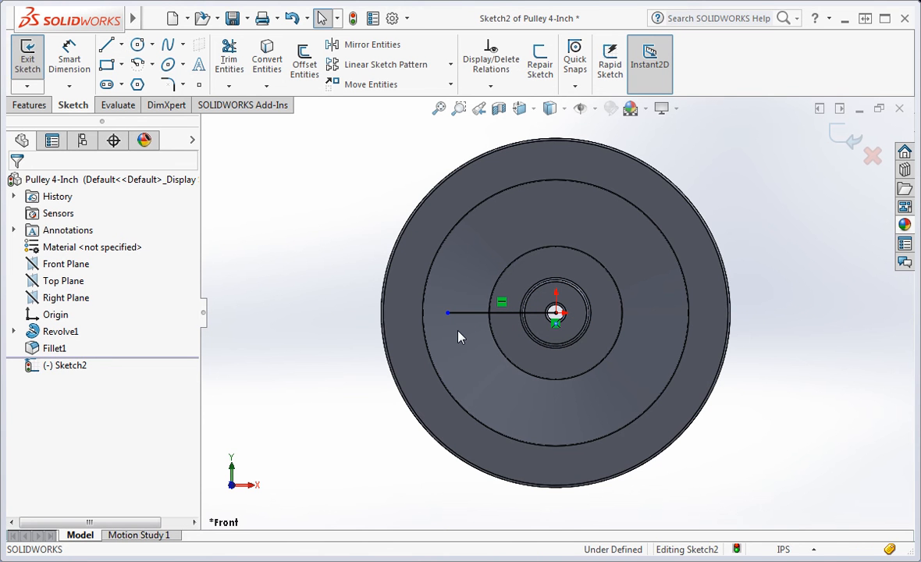
pyautogui.moveTo(350, 321)
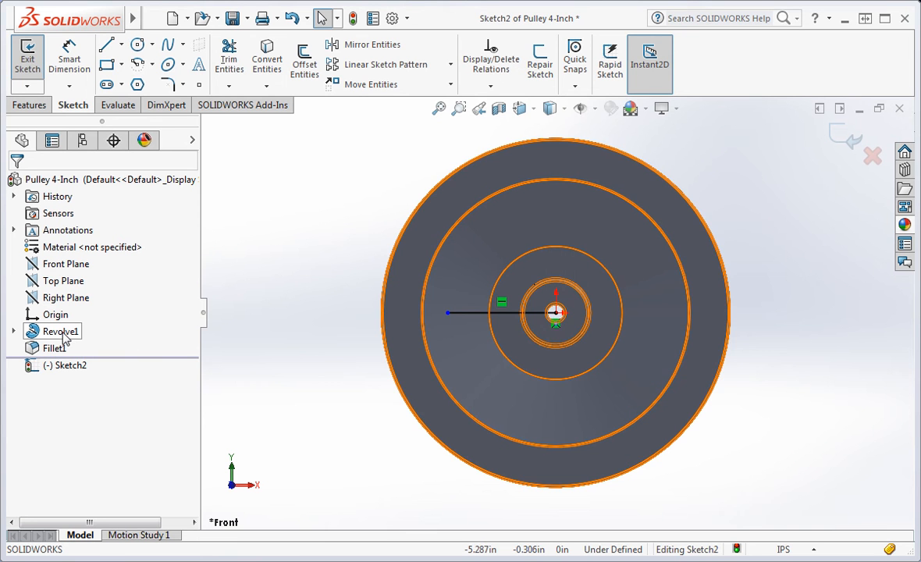
pyautogui.click(62, 331)
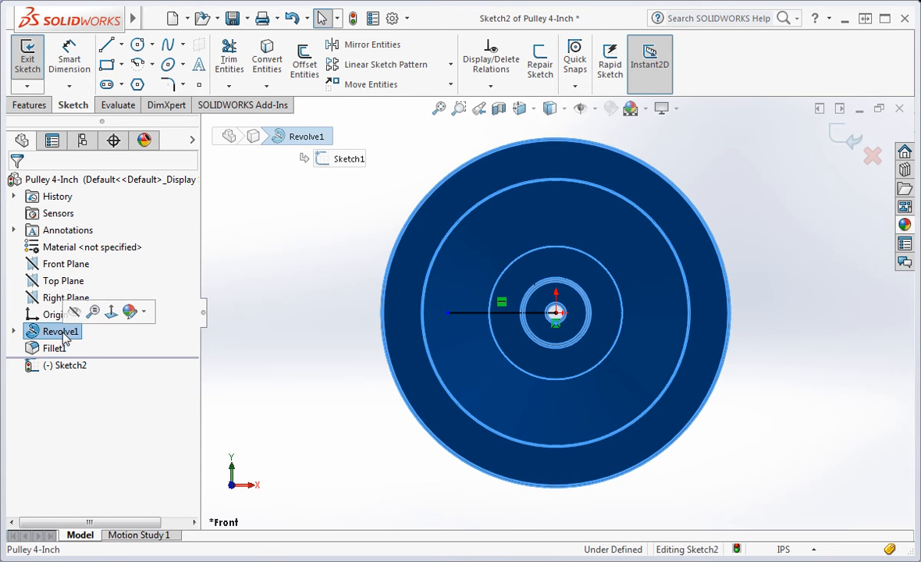
pyautogui.moveTo(75, 311)
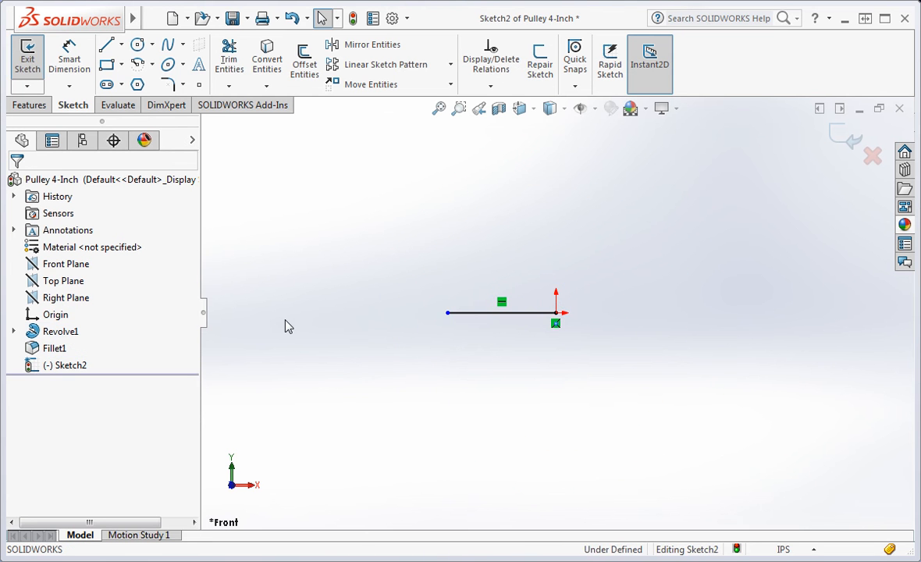
# Make the line construction geometry and add a circle dimensioned to 1.000 in diameter.
pyautogui.click(500, 312)
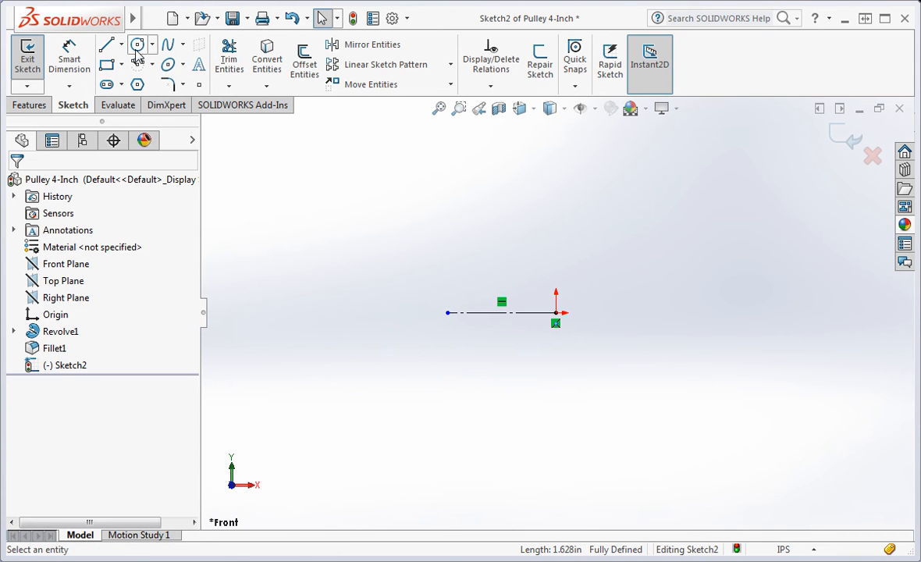
pyautogui.click(138, 45)
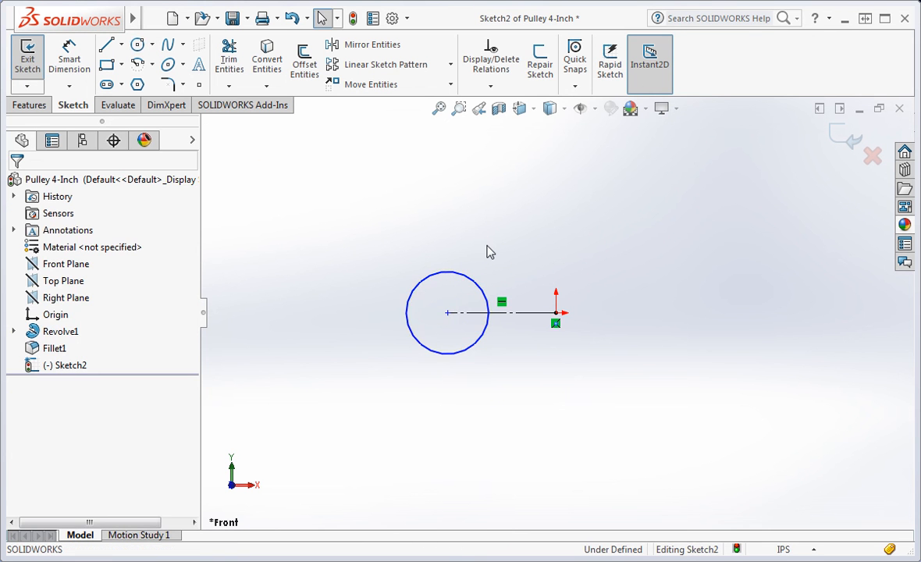
pyautogui.click(68, 58)
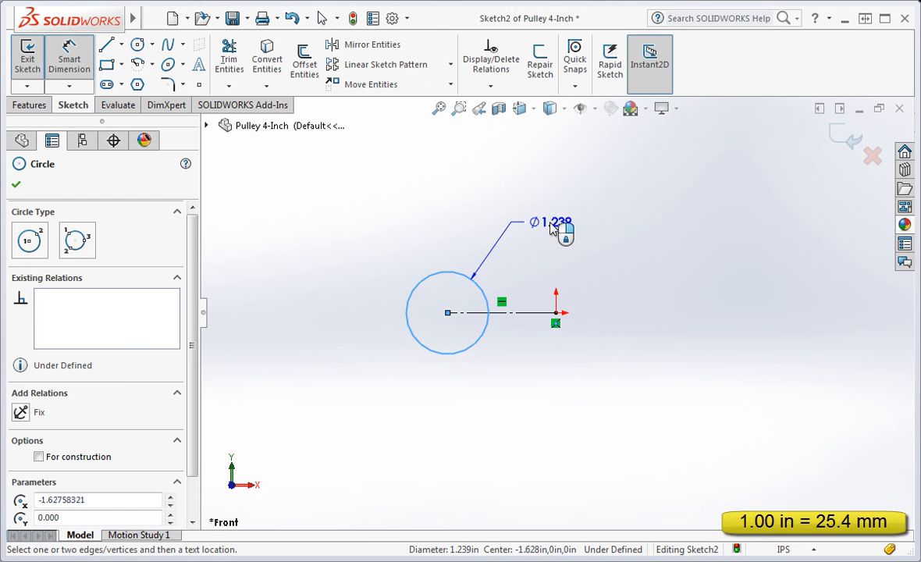
pyautogui.click(555, 222)
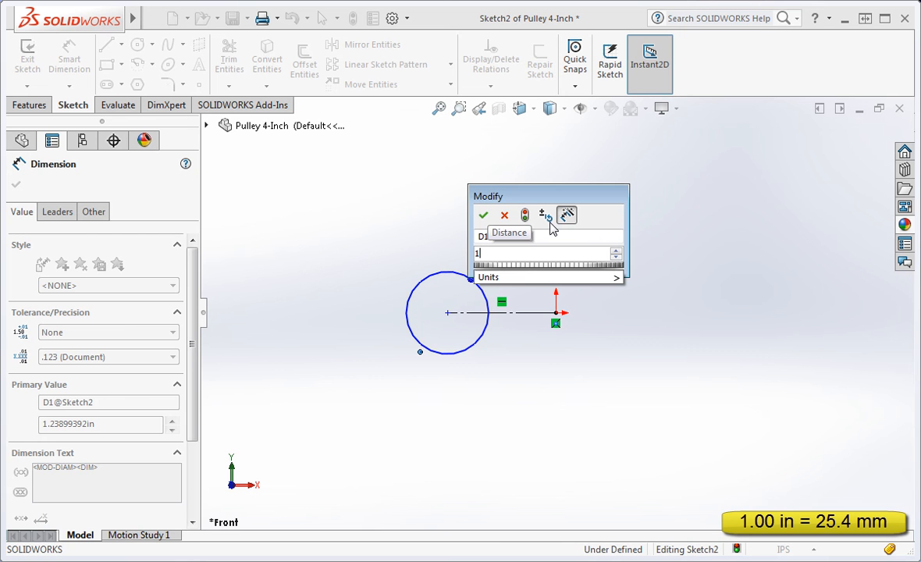
pyautogui.click(483, 215)
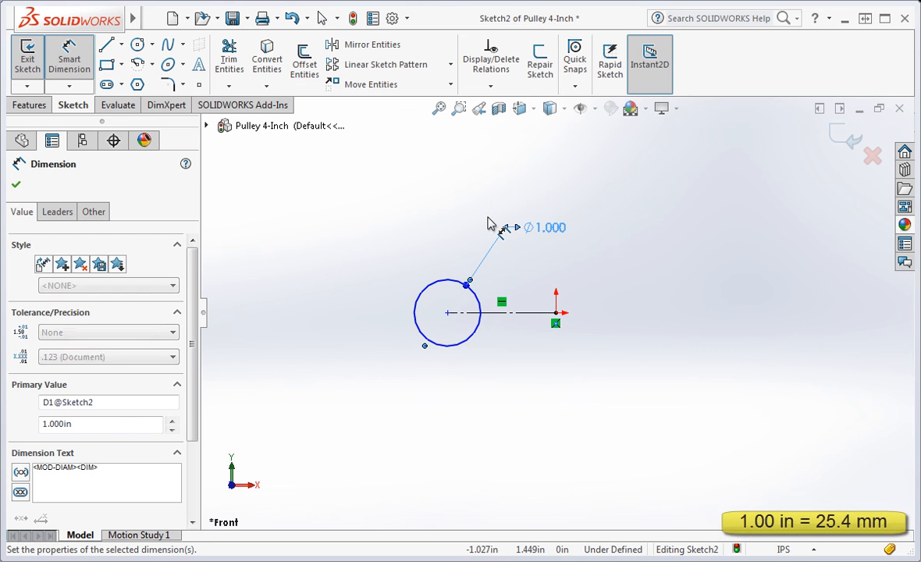
# Dimension the construction line to 1.125 in, fully defining Sketch2.
pyautogui.click(500, 312)
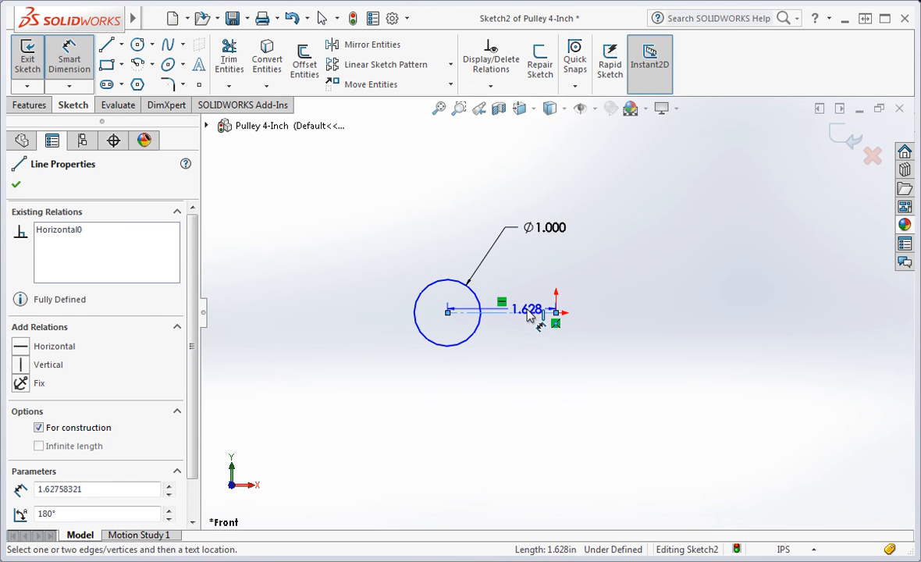
pyautogui.click(527, 310)
pyautogui.write('1.125')
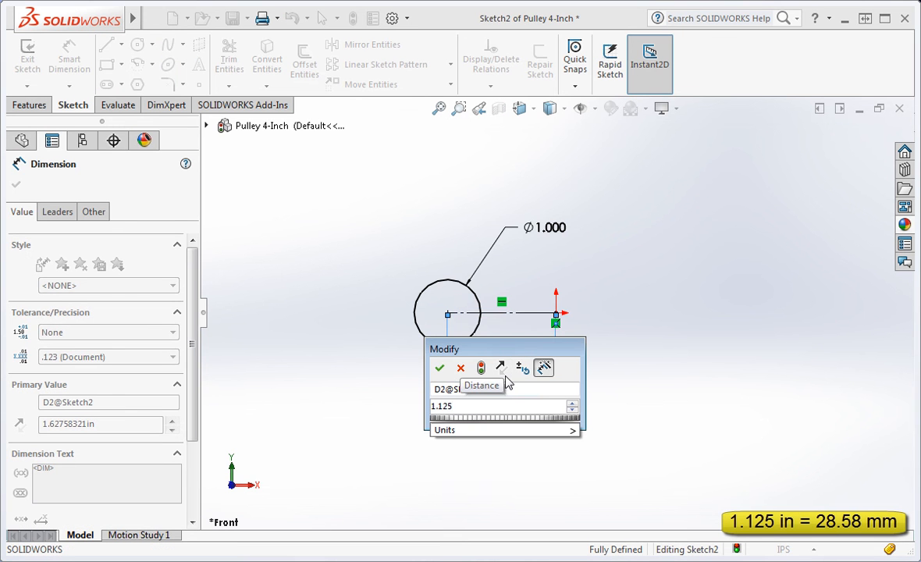
pyautogui.click(439, 367)
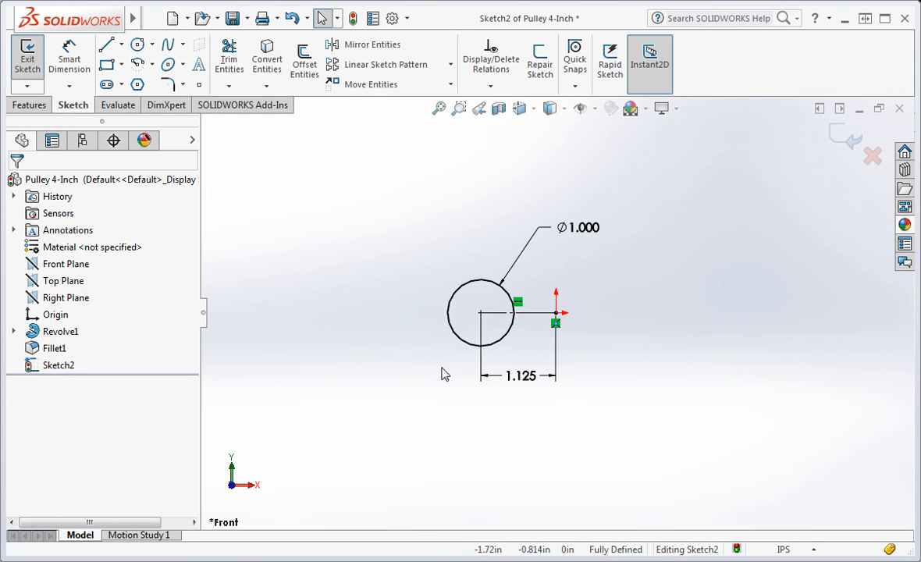
pyautogui.moveTo(632, 529)
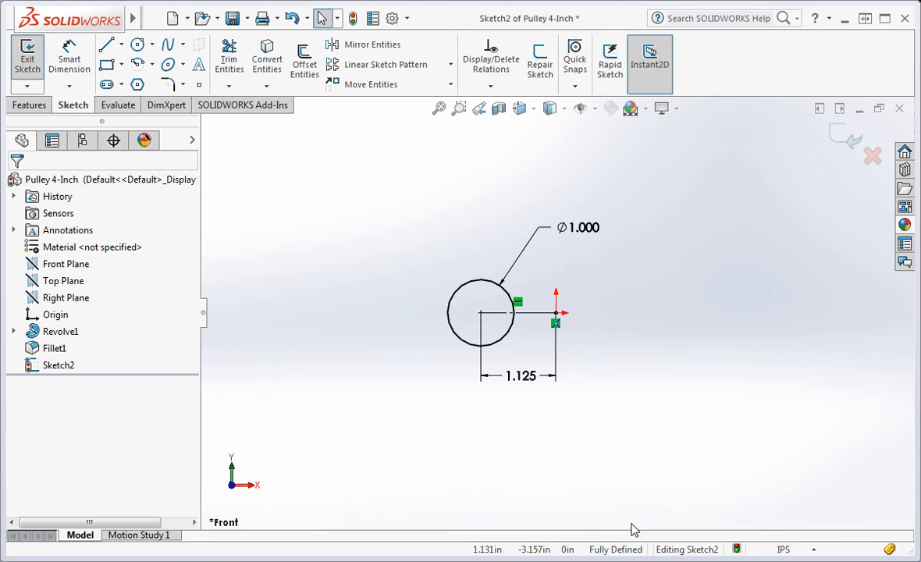
pyautogui.moveTo(839, 141)
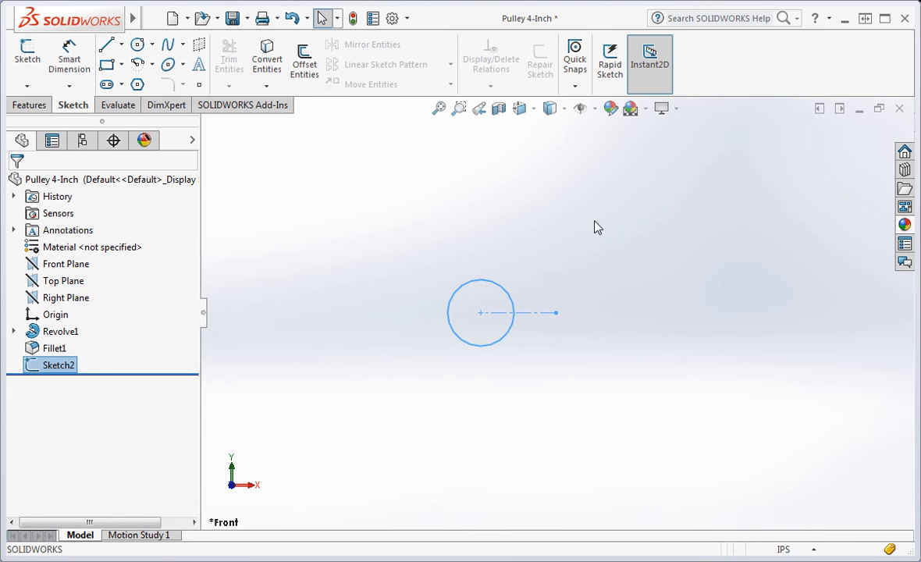
# Exit Sketch2 and show the Revolve1 body with the hole circle over its face.
pyautogui.click(60, 331)
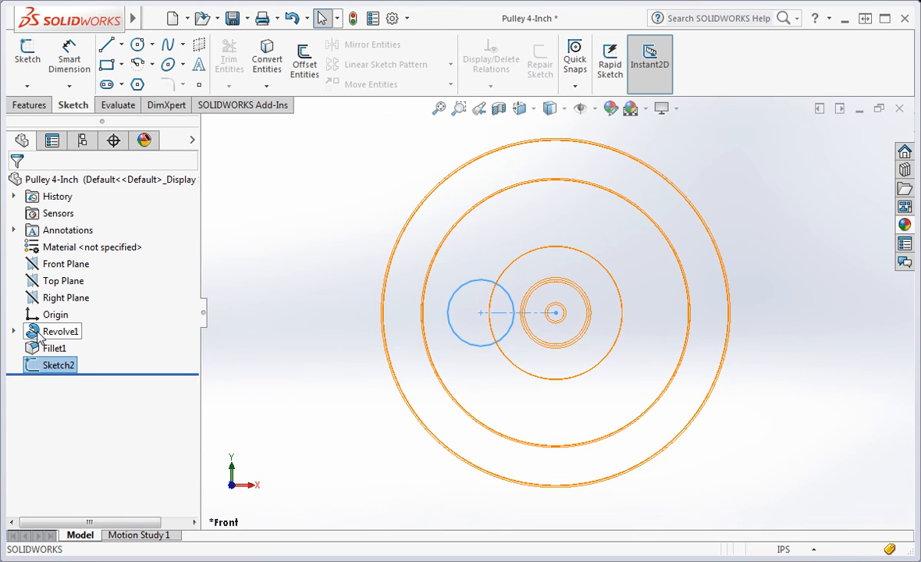
pyautogui.click(63, 331)
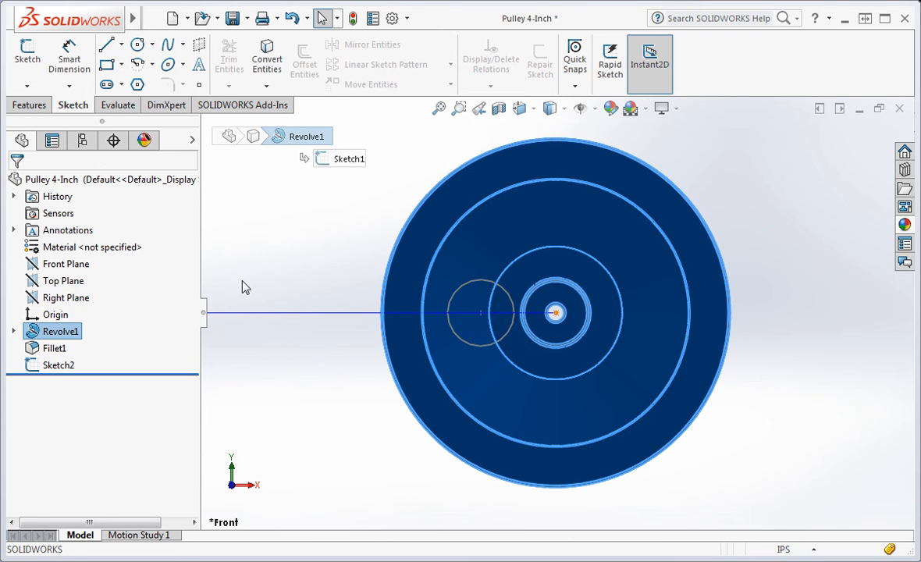
pyautogui.click(295, 263)
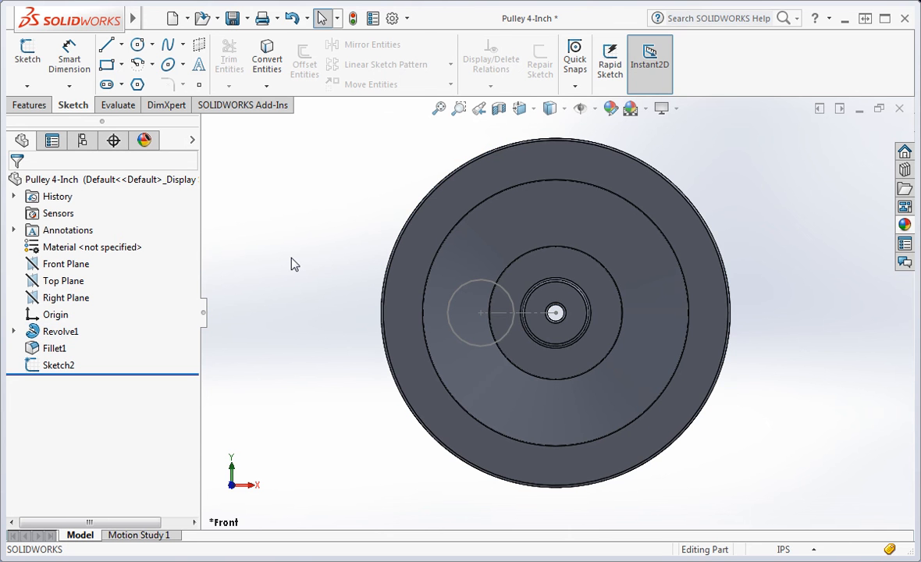
pyautogui.click(29, 104)
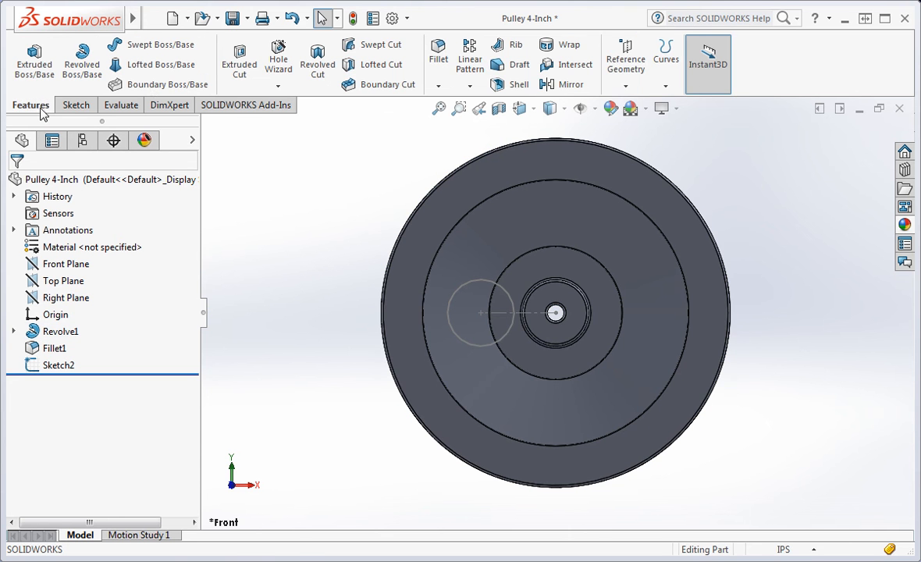
pyautogui.moveTo(239, 63)
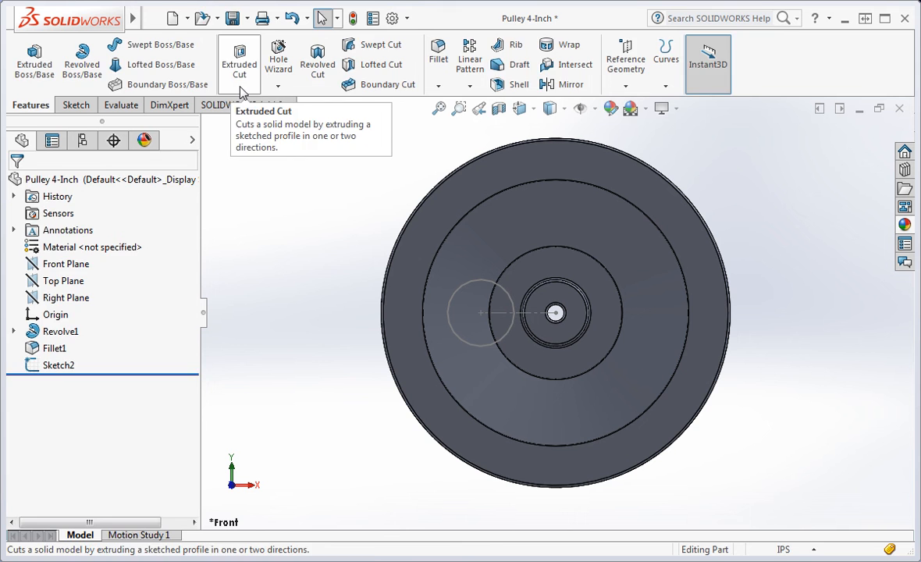
# Extrude-cut Sketch2 Through All to create Cut-Extrude1, the 1-inch hole.
pyautogui.click(239, 64)
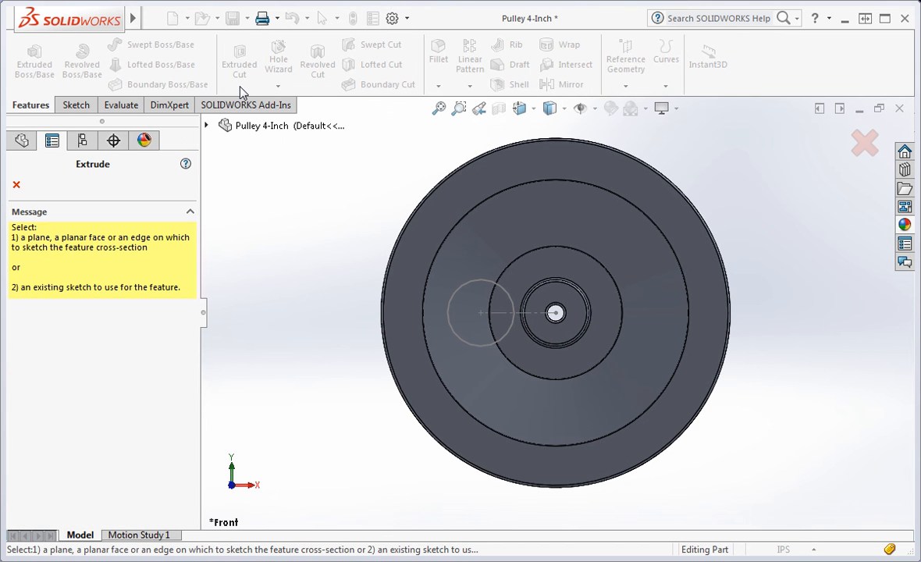
pyautogui.moveTo(383, 297)
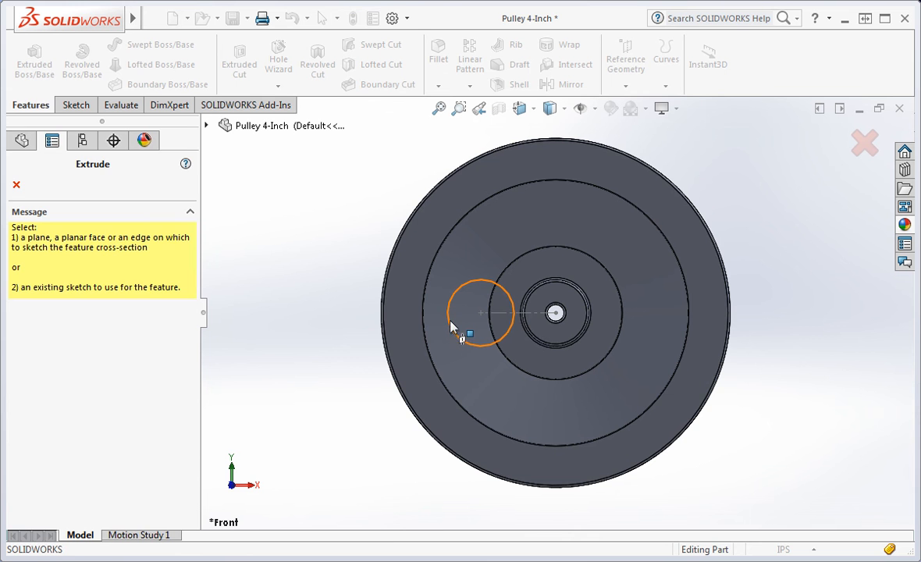
pyautogui.click(482, 312)
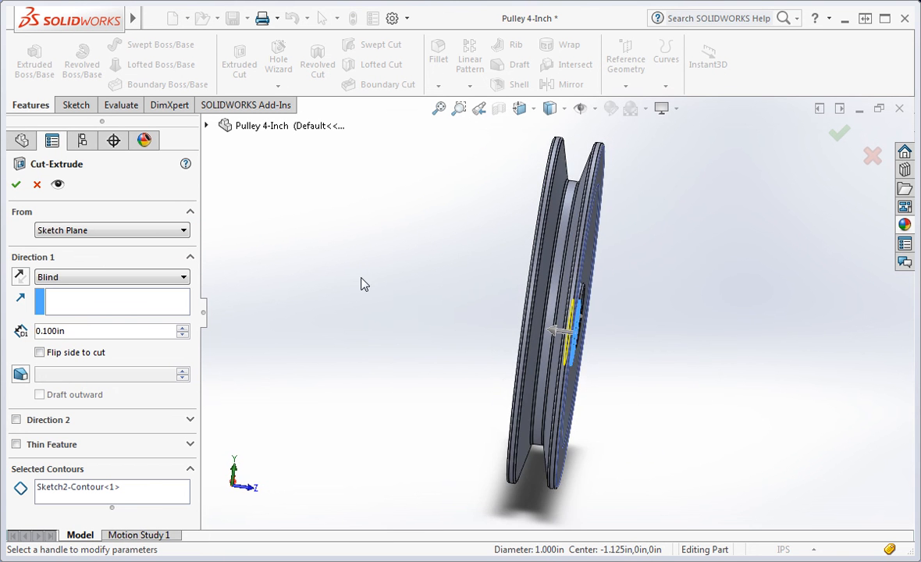
pyautogui.moveTo(349, 286)
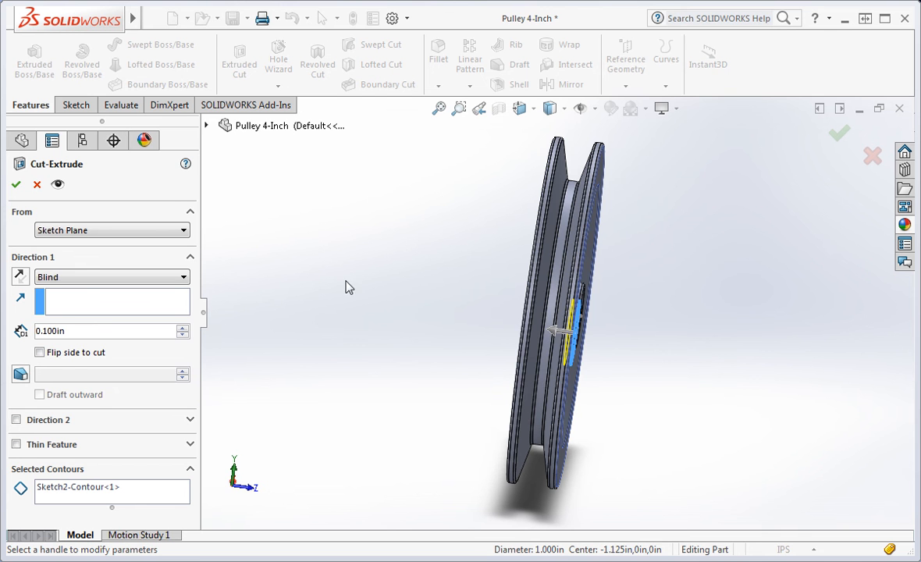
pyautogui.click(182, 277)
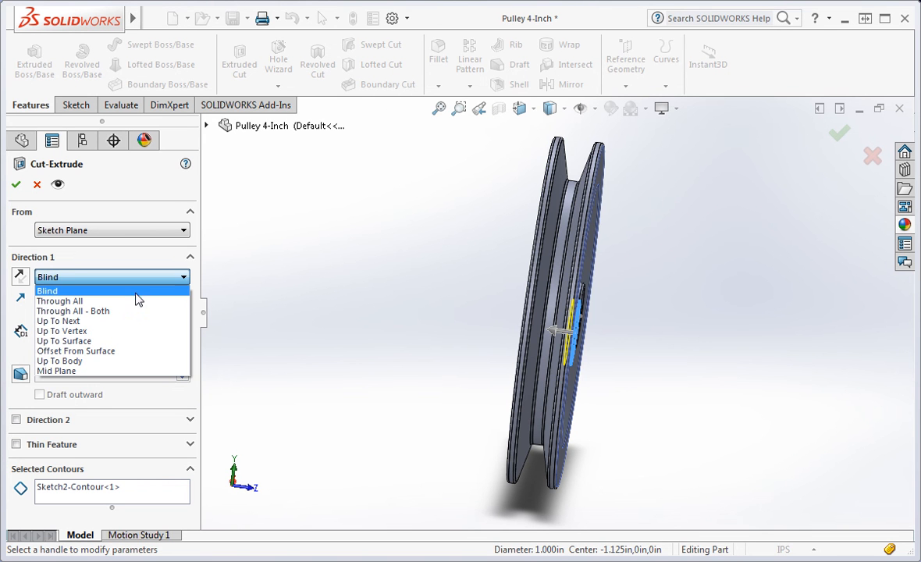
pyautogui.click(59, 300)
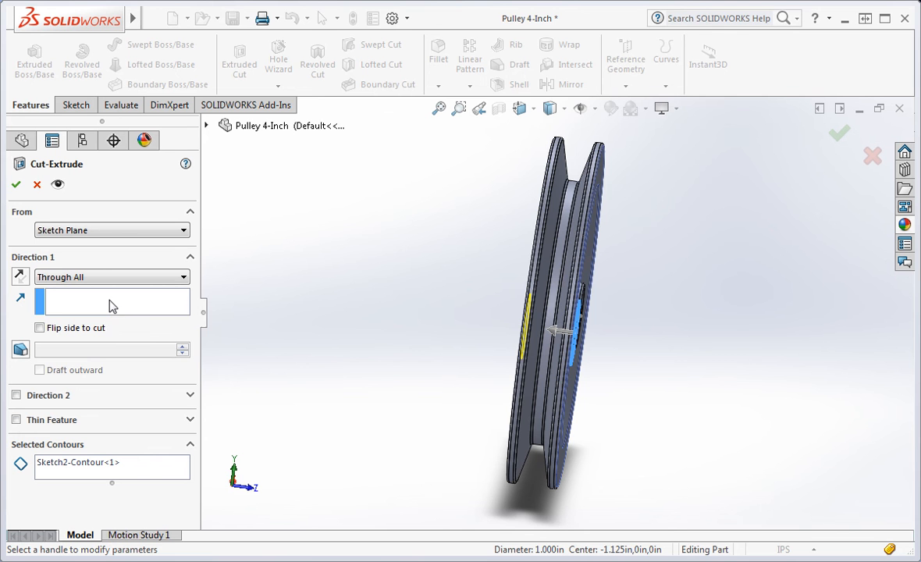
pyautogui.moveTo(318, 368)
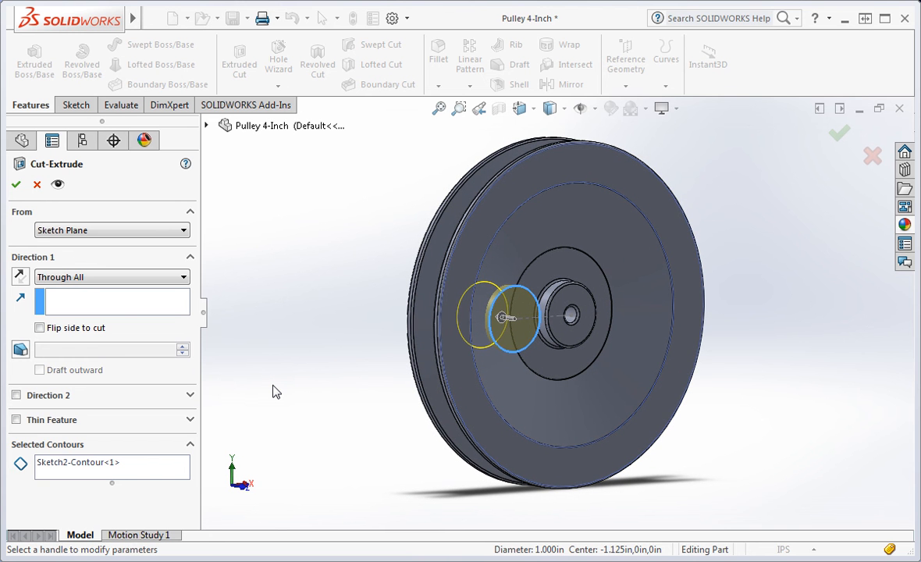
pyautogui.click(16, 184)
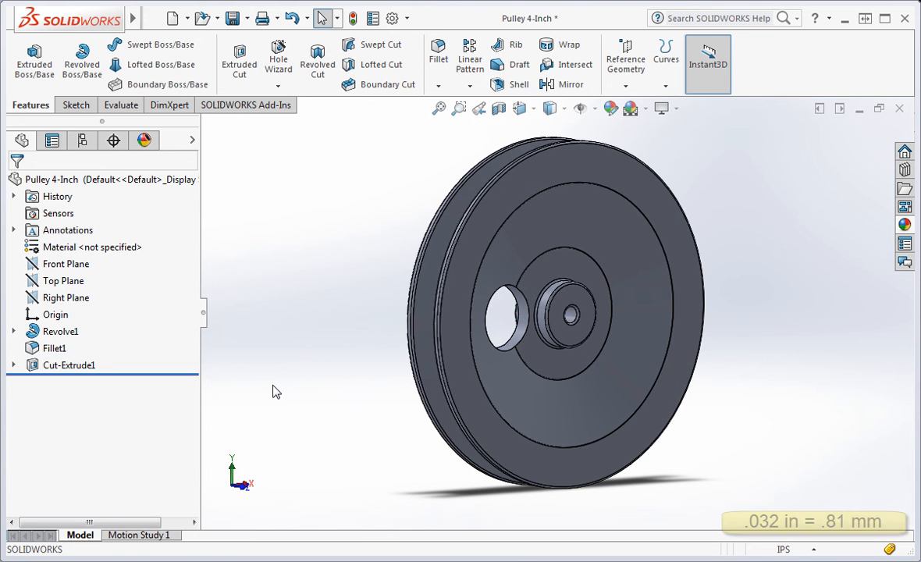
pyautogui.moveTo(438, 74)
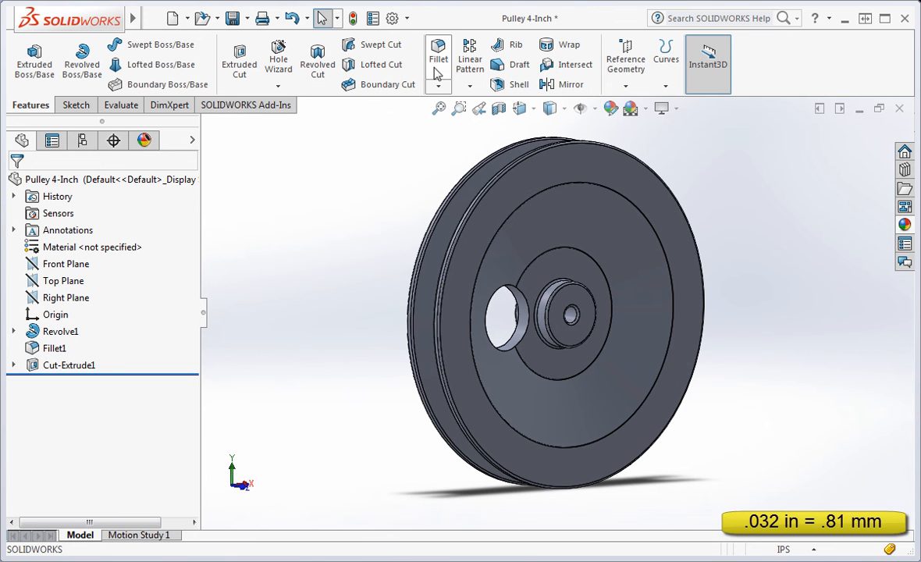
# Fillet both edges of the hole with a 0.032 in radius as Fillet2.
pyautogui.click(438, 56)
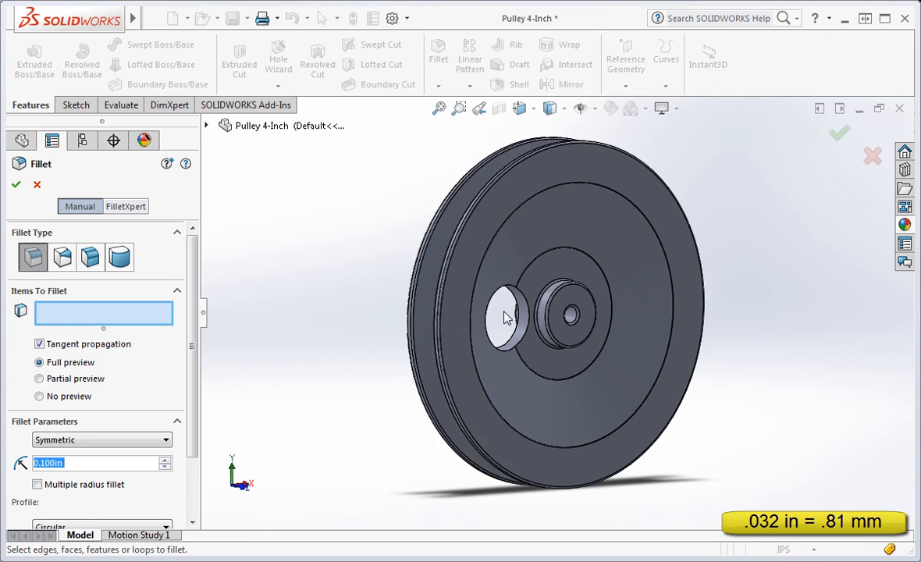
pyautogui.scroll(3)
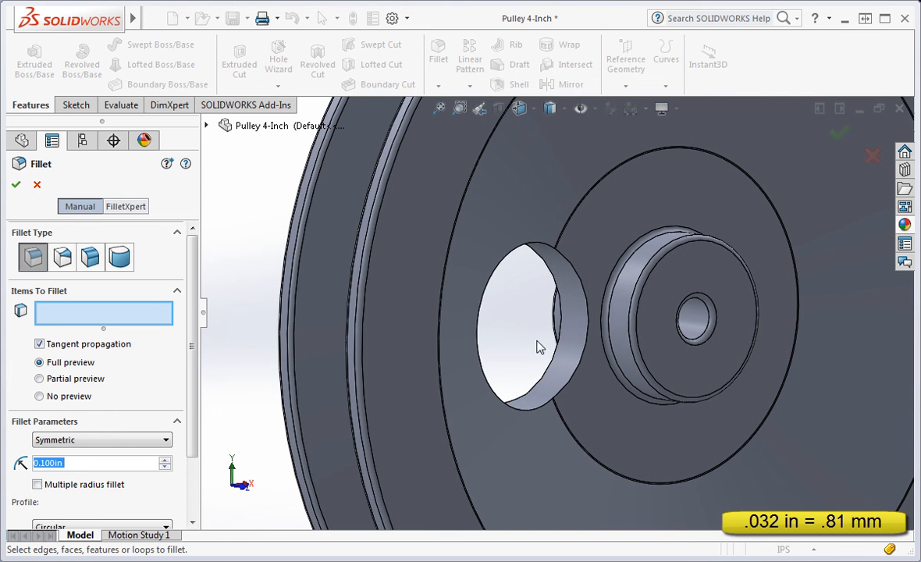
pyautogui.click(541, 348)
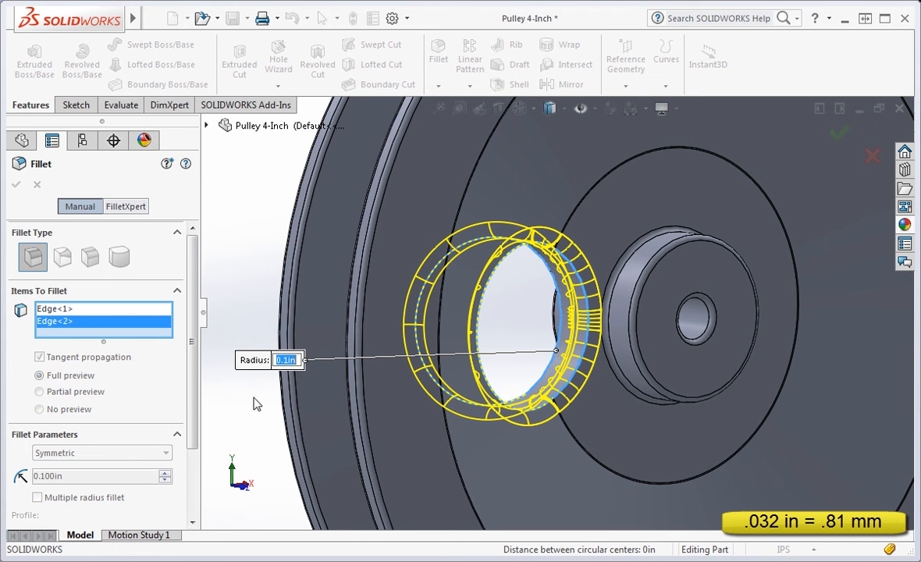
pyautogui.write('.032')
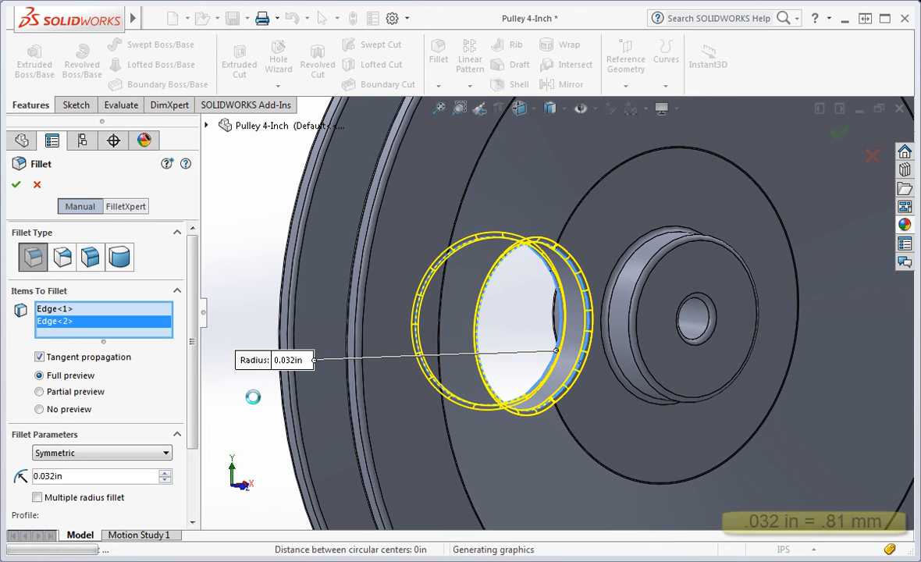
pyautogui.click(16, 185)
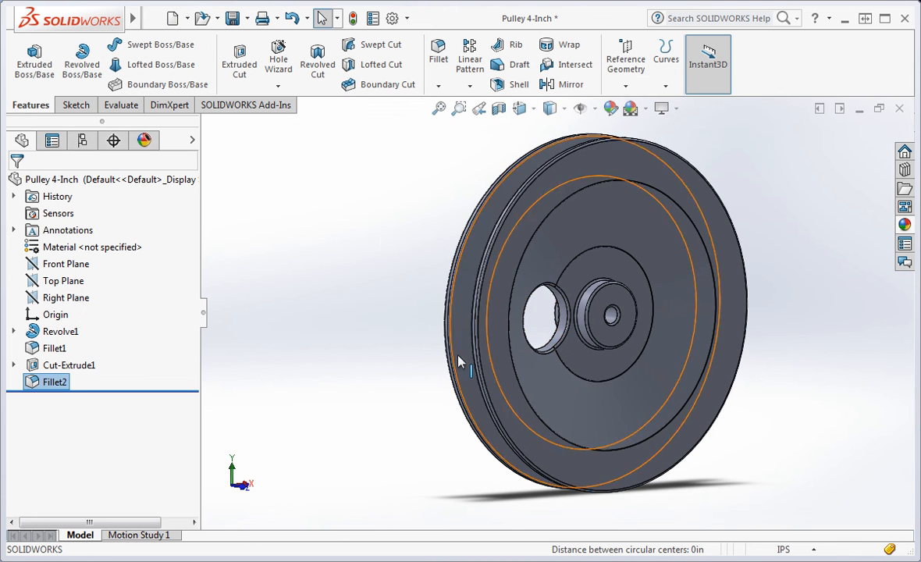
# Select Cut-Extrude1 and Fillet2 and start a Circular Pattern from the pattern dropdown.
pyautogui.click(379, 332)
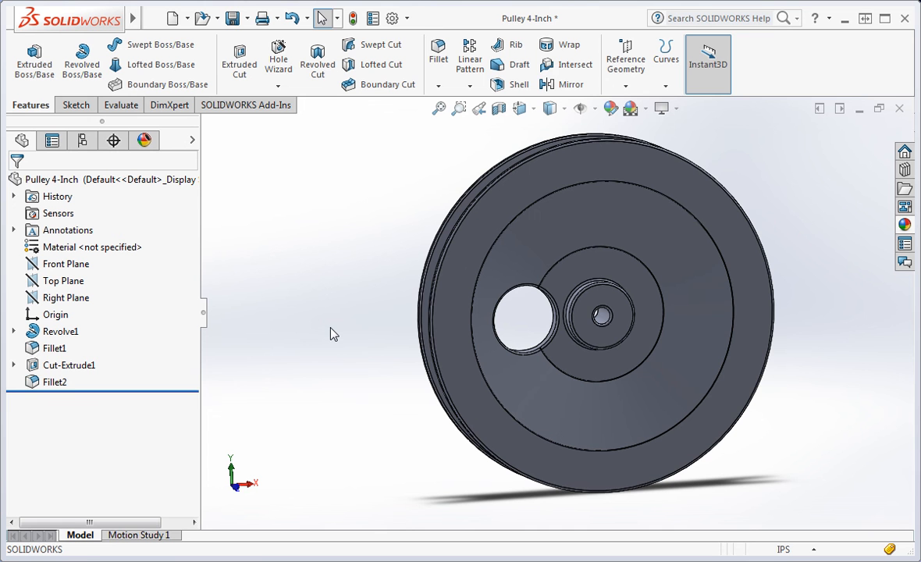
pyautogui.moveTo(63, 397)
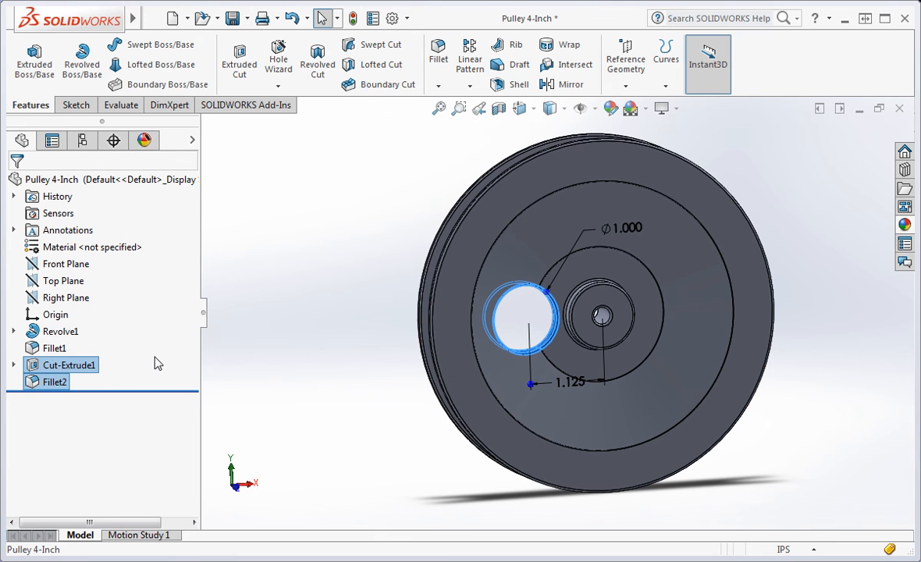
pyautogui.moveTo(334, 248)
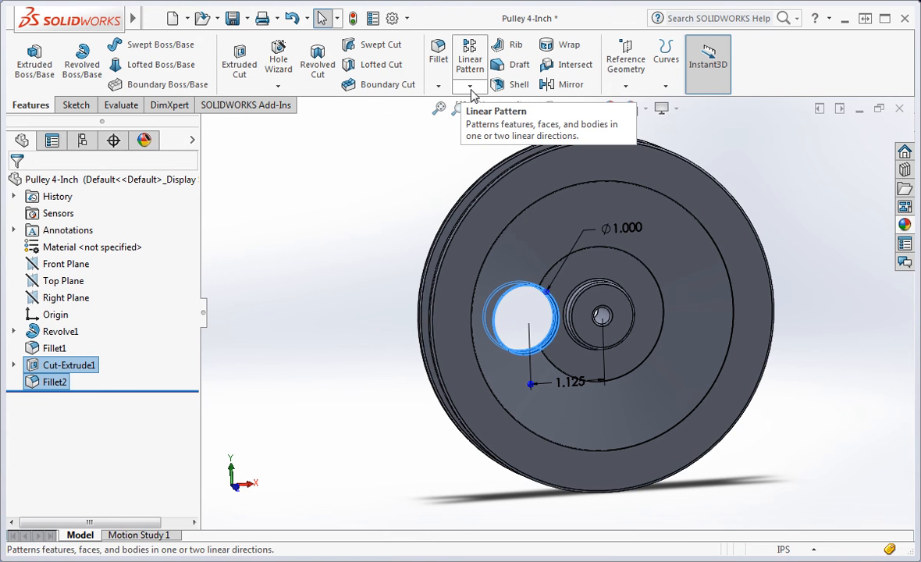
pyautogui.click(472, 88)
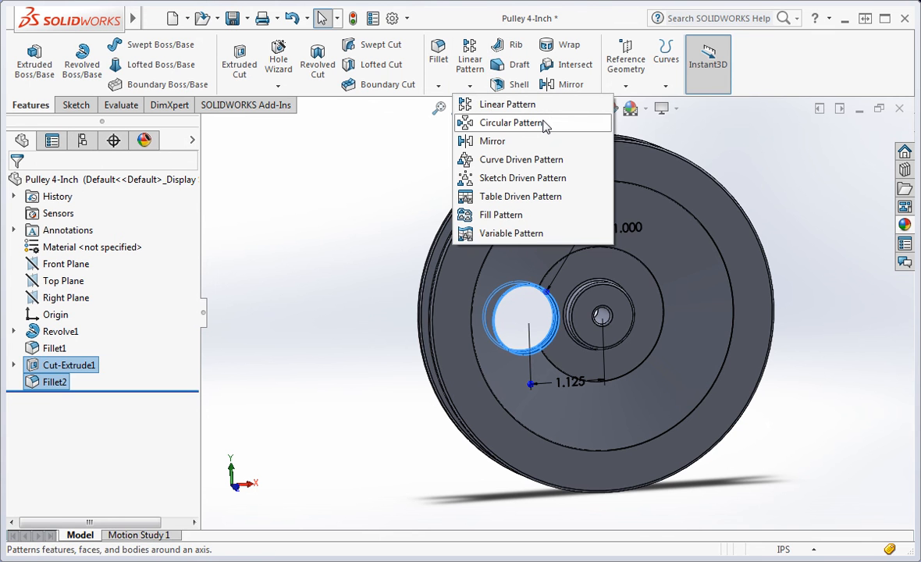
pyautogui.click(511, 122)
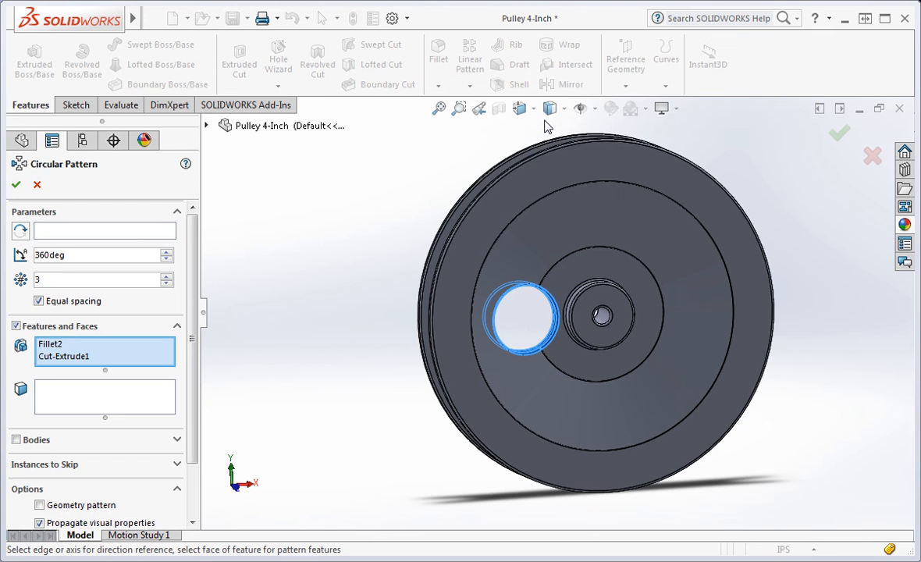
pyautogui.moveTo(262, 341)
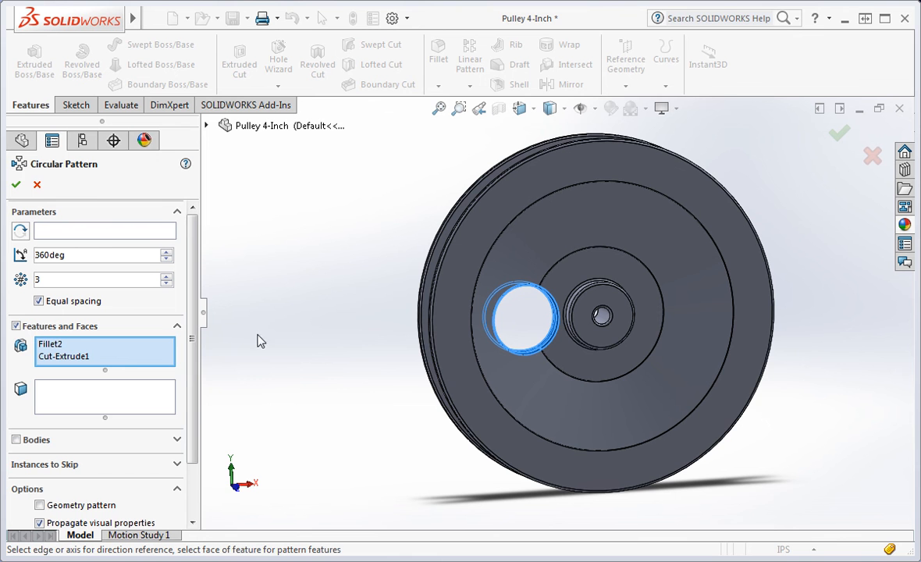
pyautogui.moveTo(100, 349)
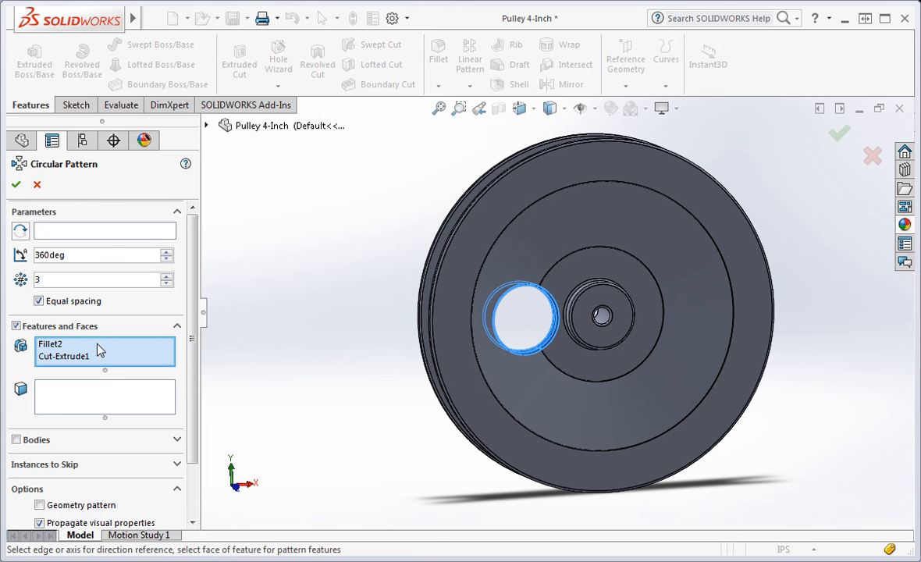
# Clear the features-to-pattern box and add Fillet2 and Cut-Extrude1 from the flyout tree.
pyautogui.rightClick(50, 343)
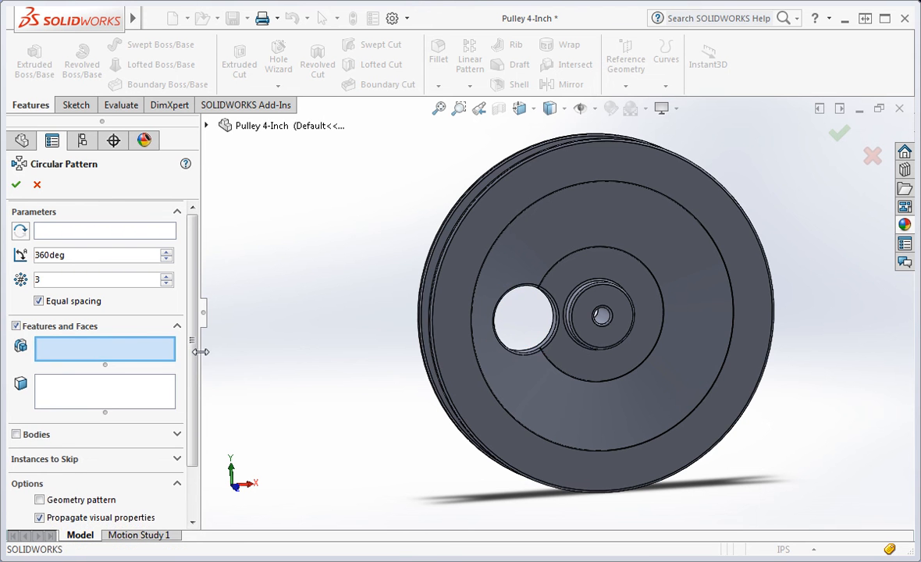
pyautogui.moveTo(212, 145)
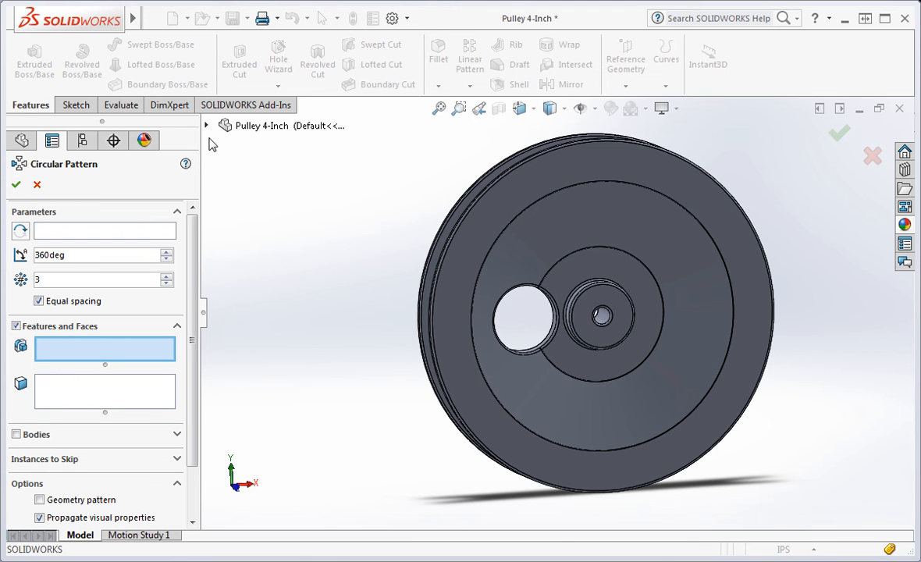
pyautogui.click(206, 126)
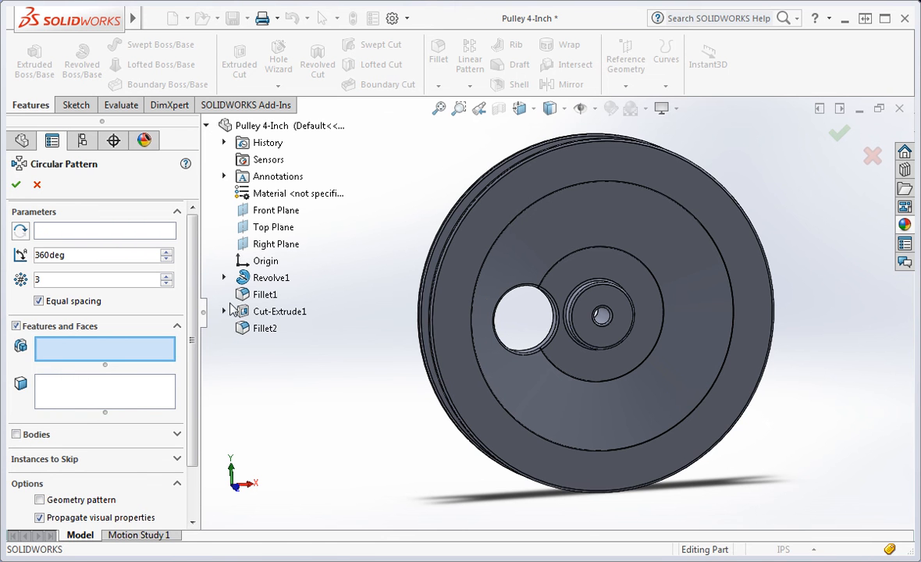
pyautogui.click(265, 327)
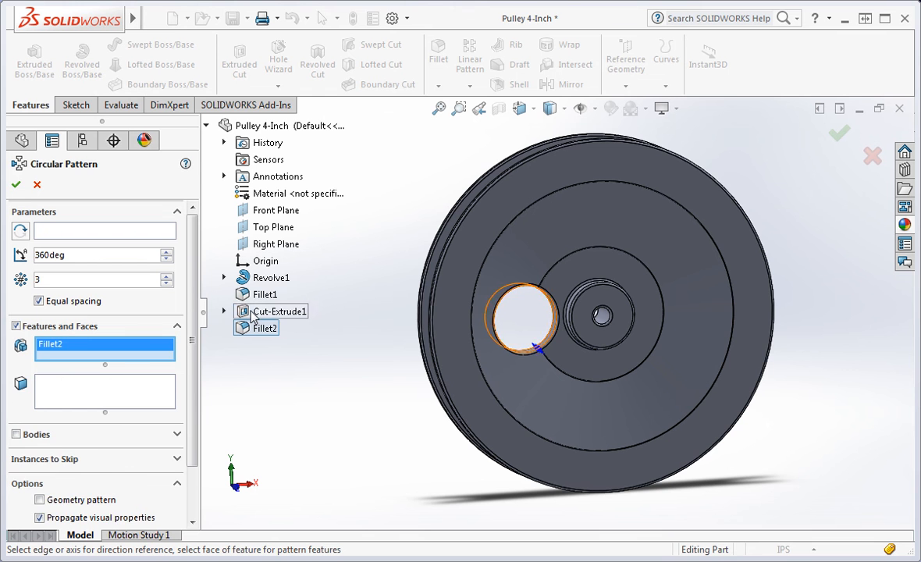
pyautogui.click(280, 311)
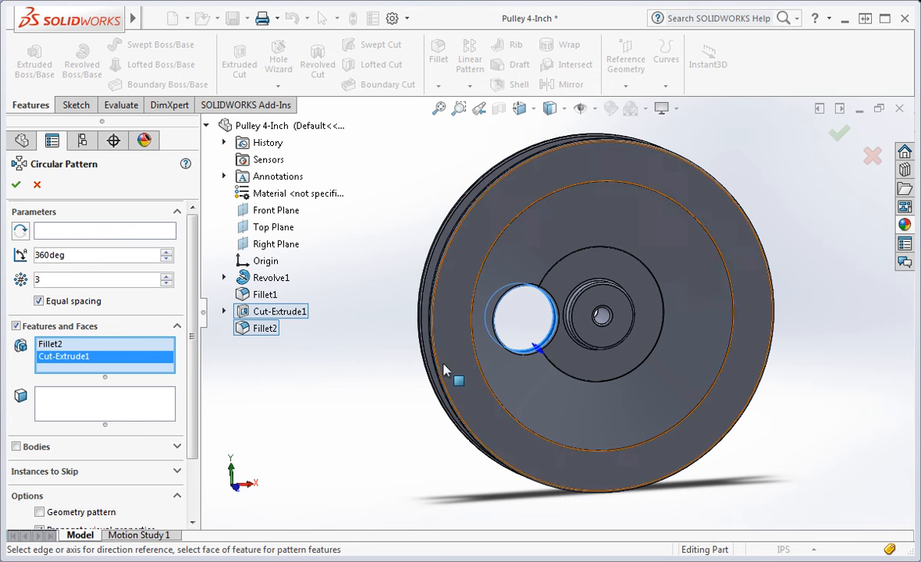
pyautogui.moveTo(507, 376)
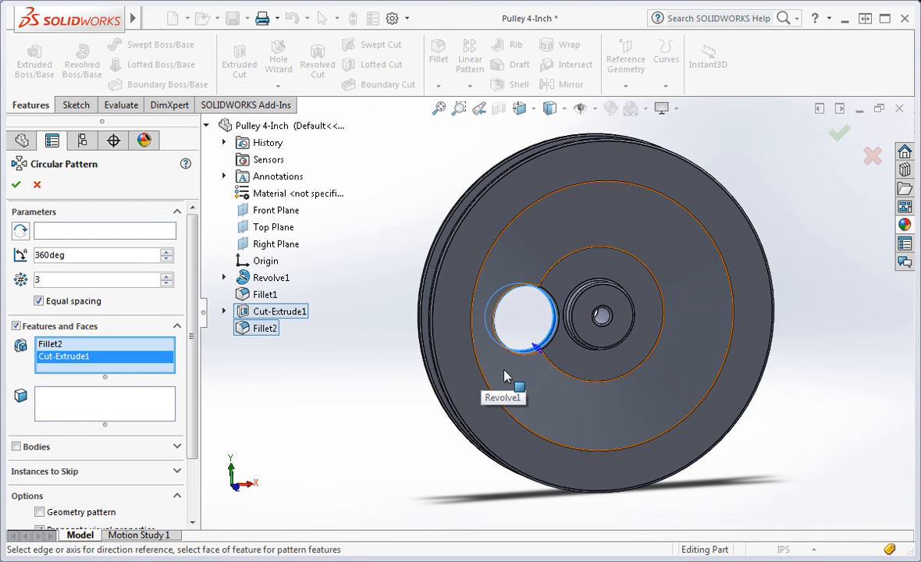
pyautogui.moveTo(503, 380)
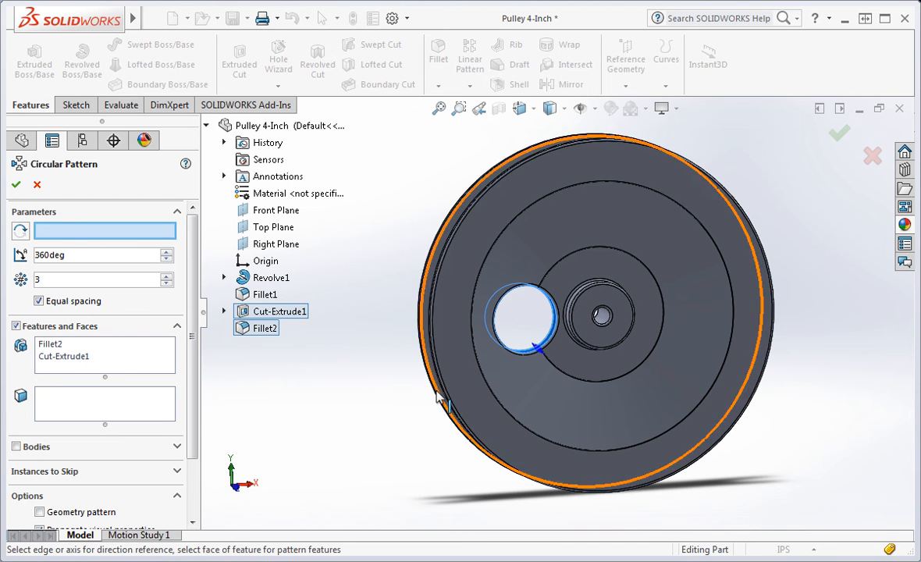
pyautogui.moveTo(479, 410)
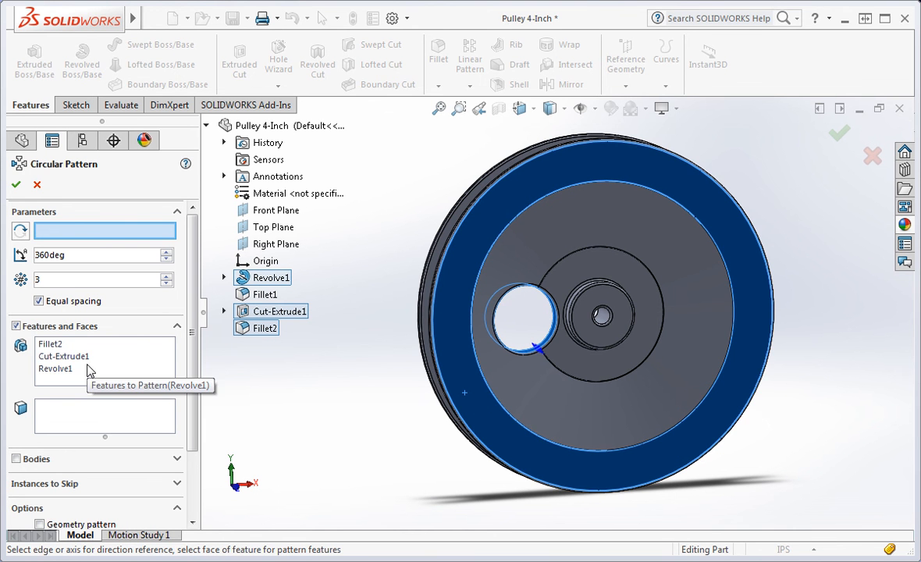
# Delete the wrongly added Revolve1 from the features to pattern.
pyautogui.click(55, 369)
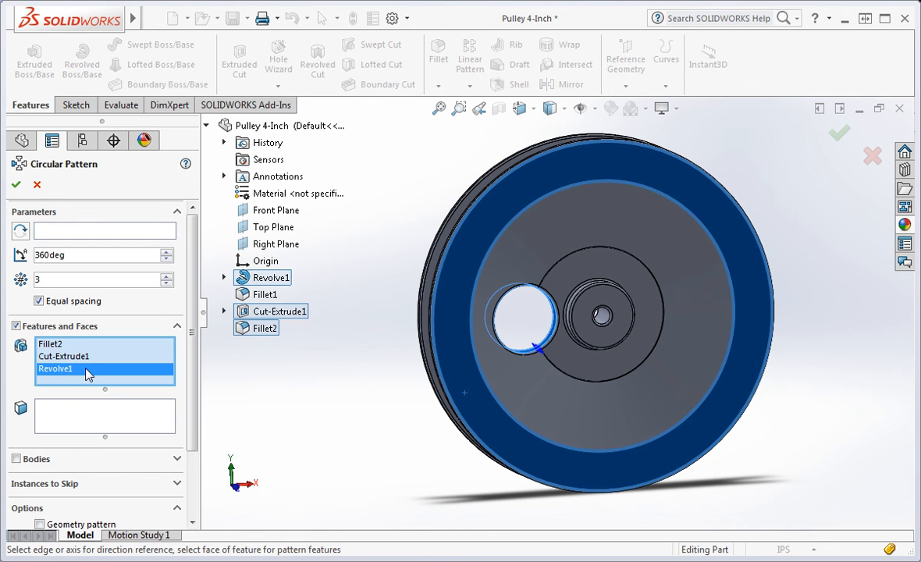
pyautogui.rightClick(86, 368)
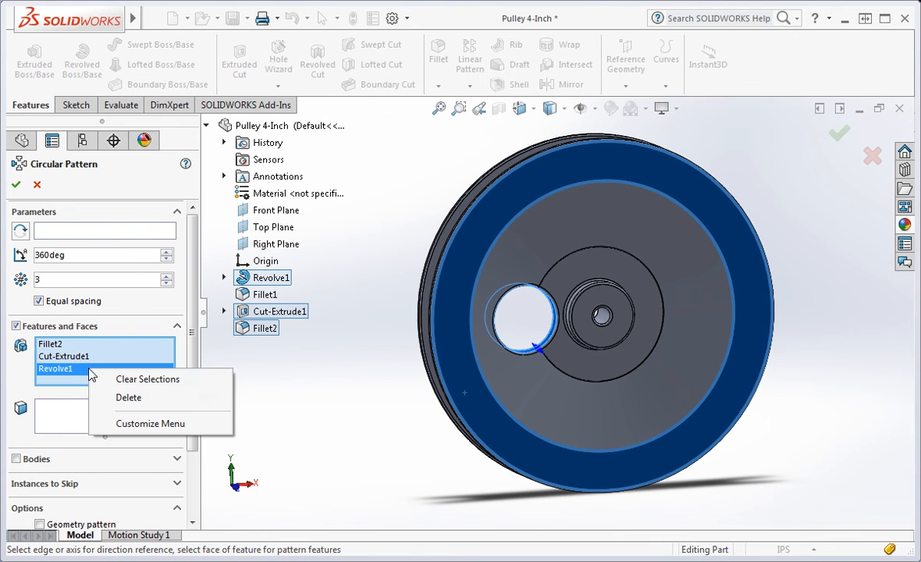
pyautogui.click(128, 398)
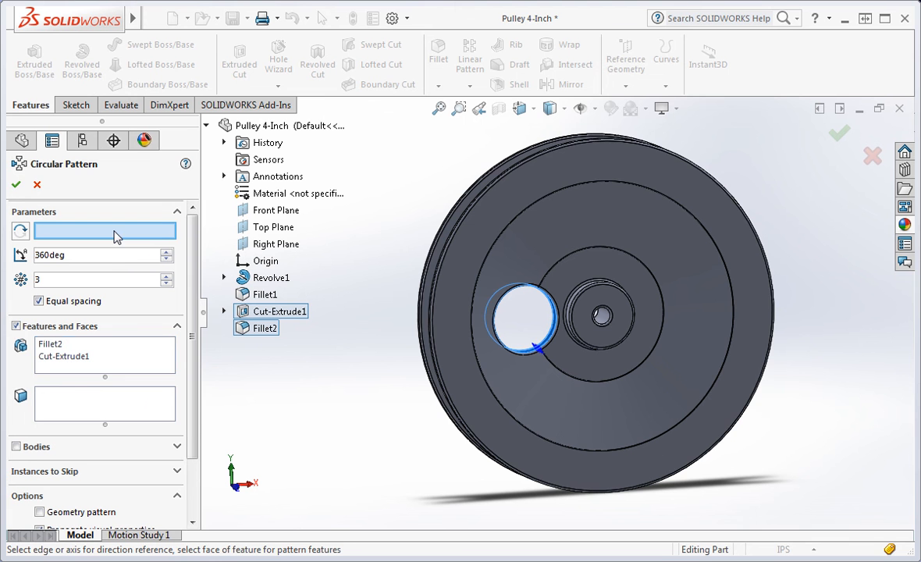
pyautogui.moveTo(371, 348)
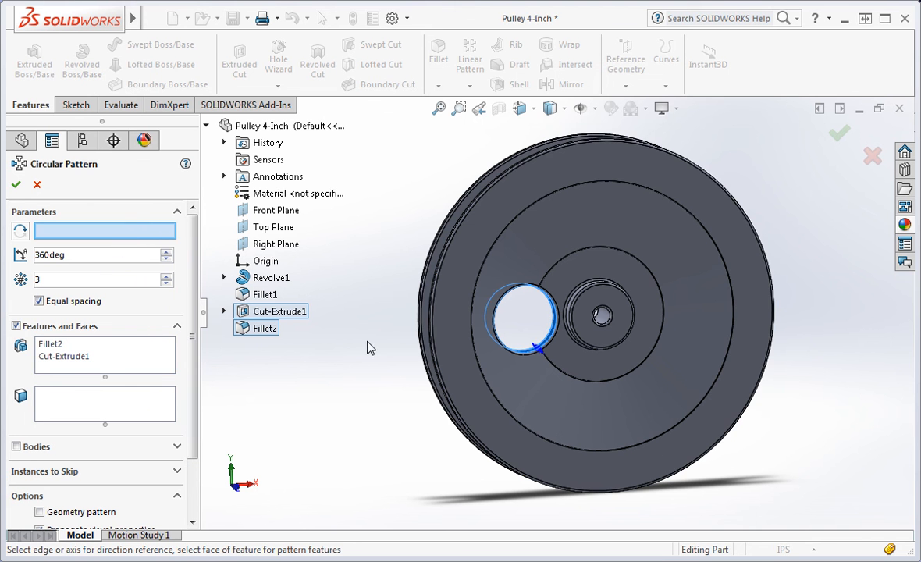
pyautogui.moveTo(476, 338)
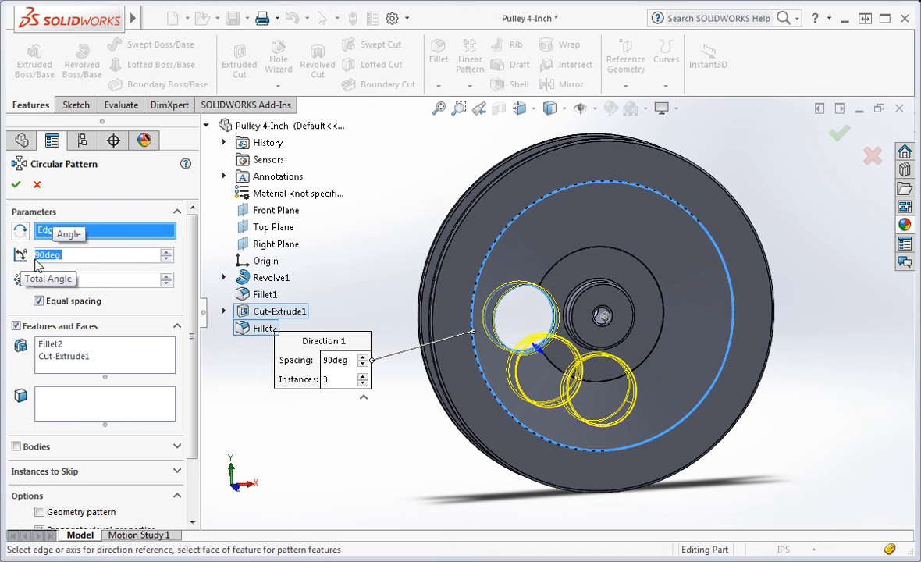
# Set the circular pattern to 360 degrees with 3 equally spaced instances.
pyautogui.click(166, 275)
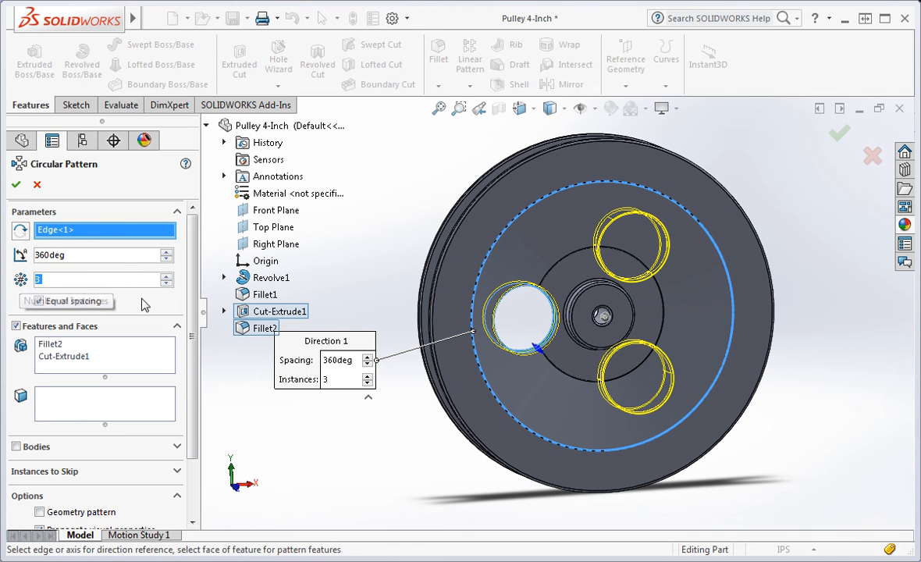
pyautogui.click(15, 184)
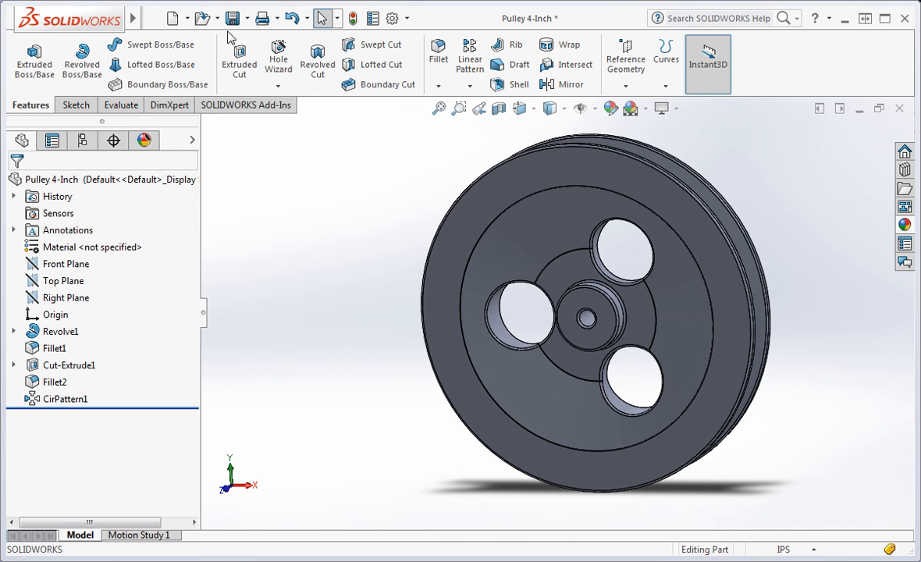
pyautogui.moveTo(304, 206)
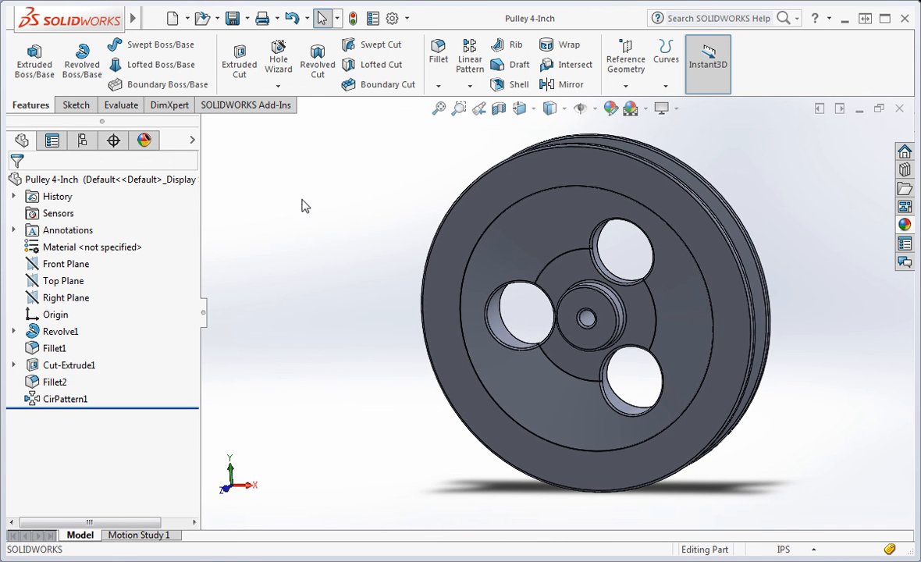
pyautogui.moveTo(317, 218)
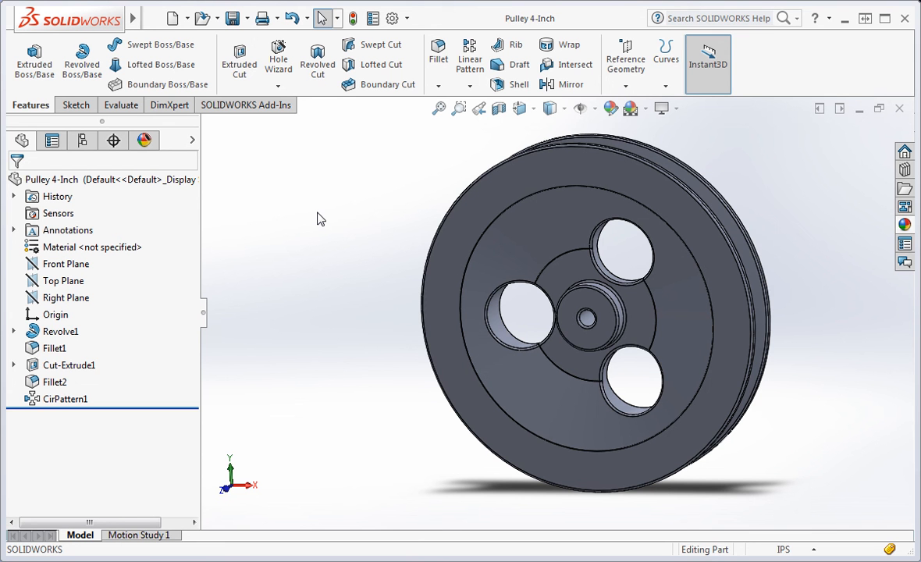